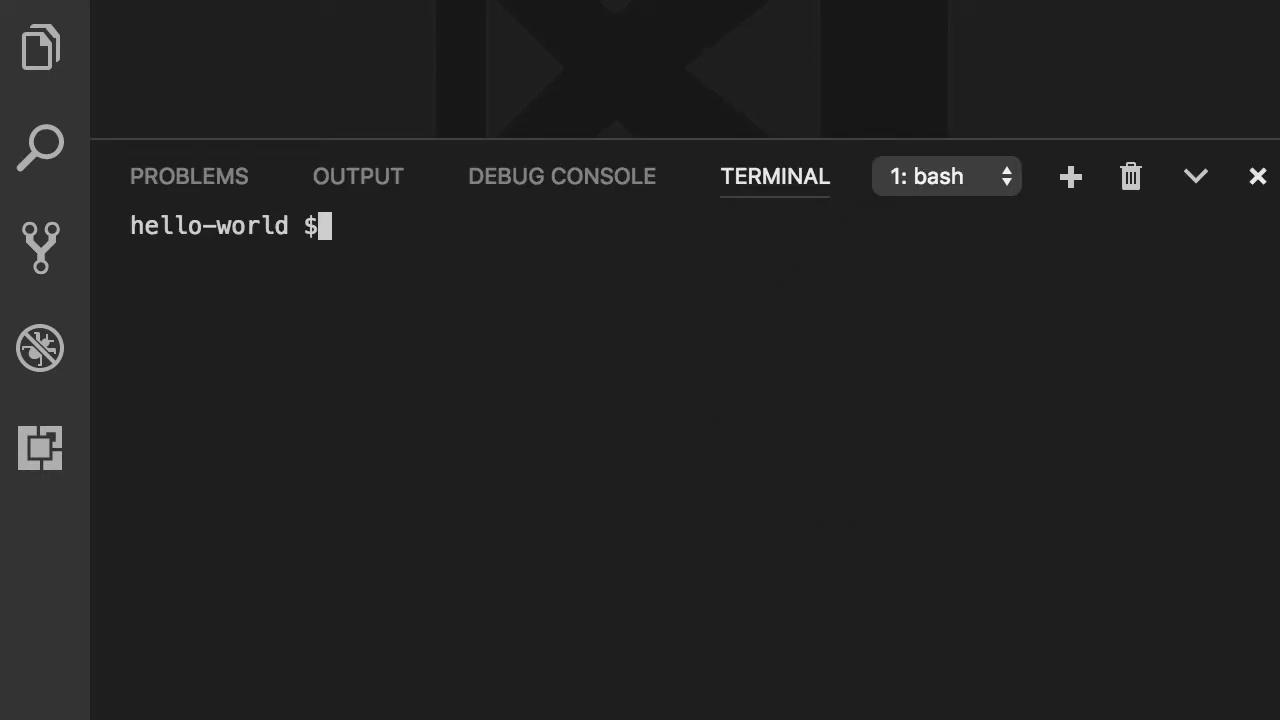
Generate the favorite component from the terminal with ng g c favorite
type("ng g")
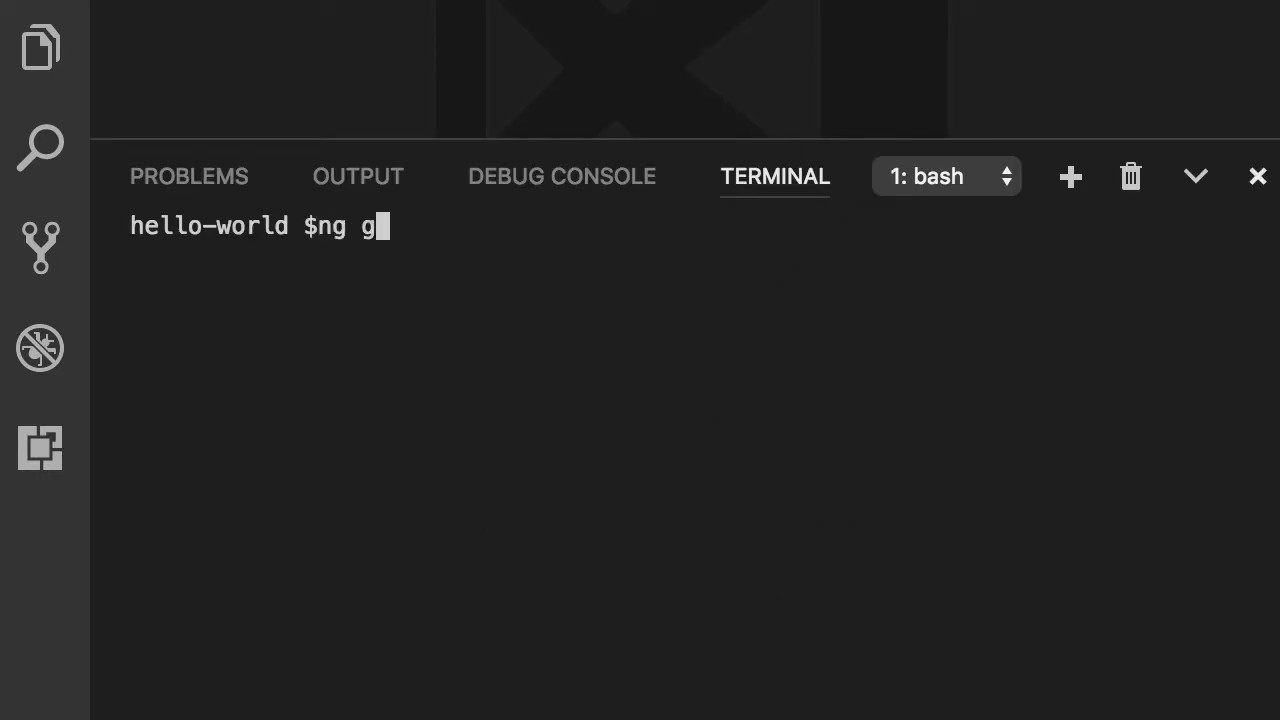
type("c")
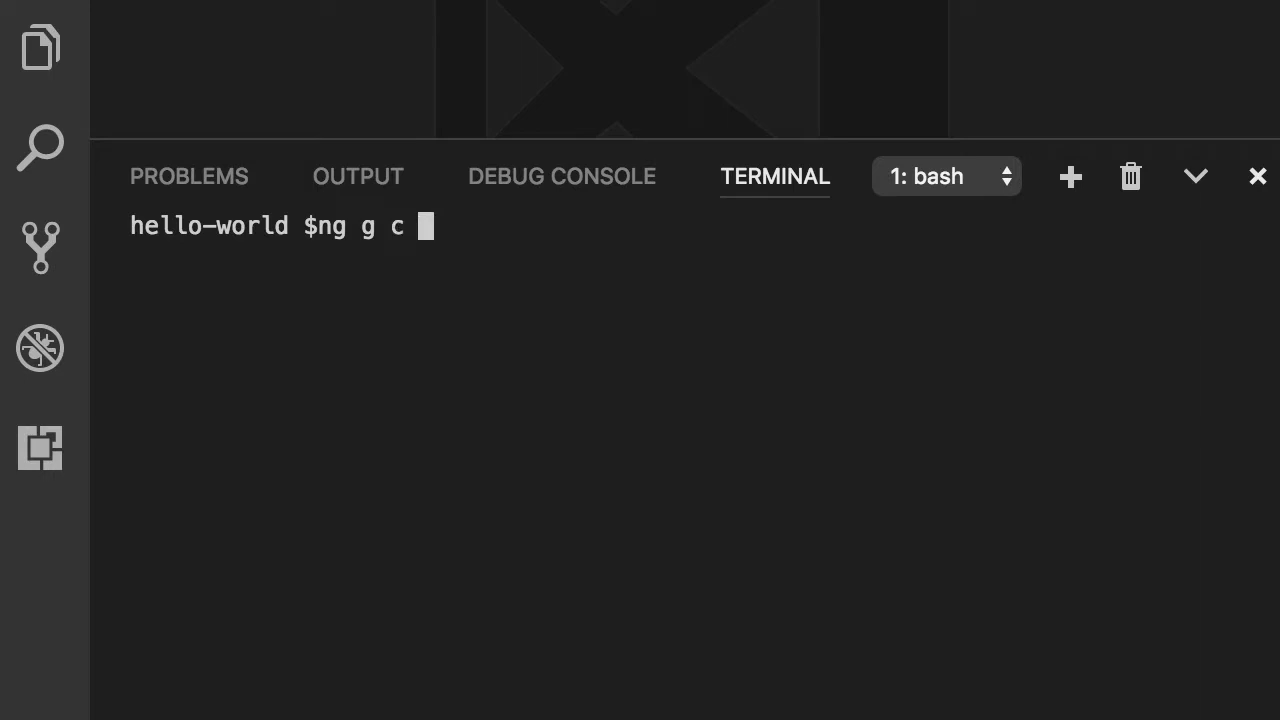
type("favorite")
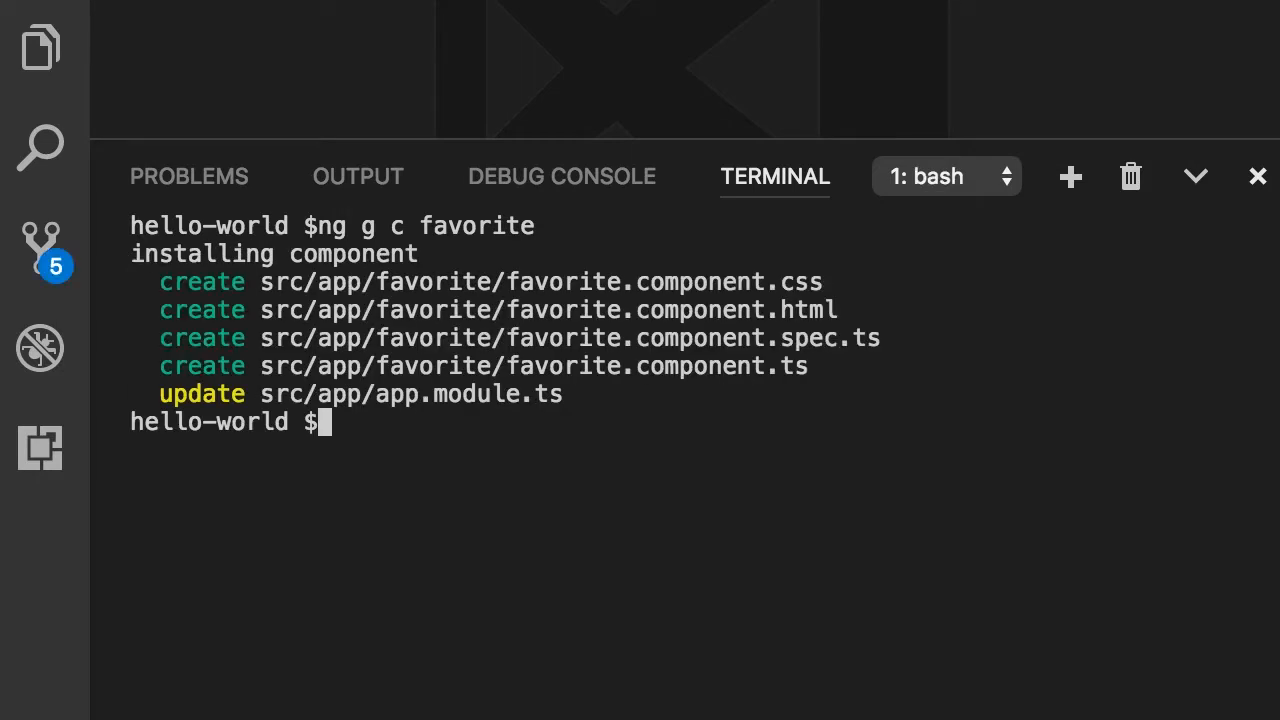
mouse_move(756, 336)
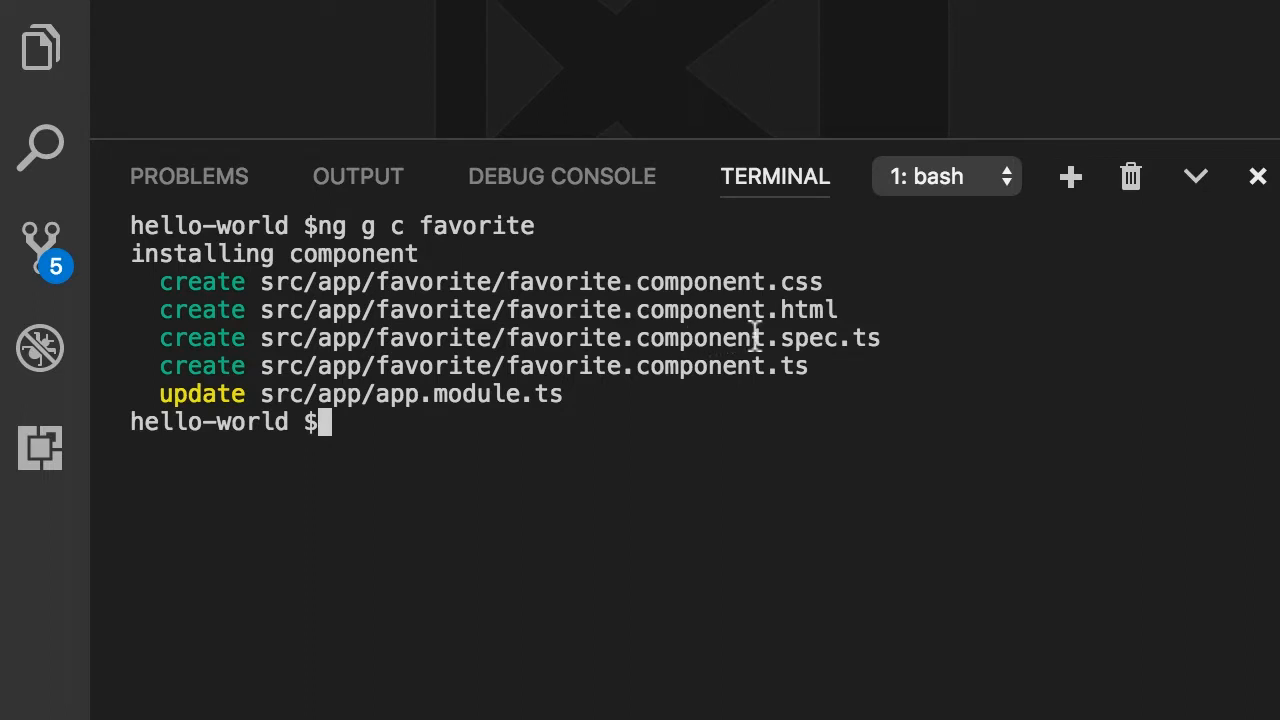
type("favorite")
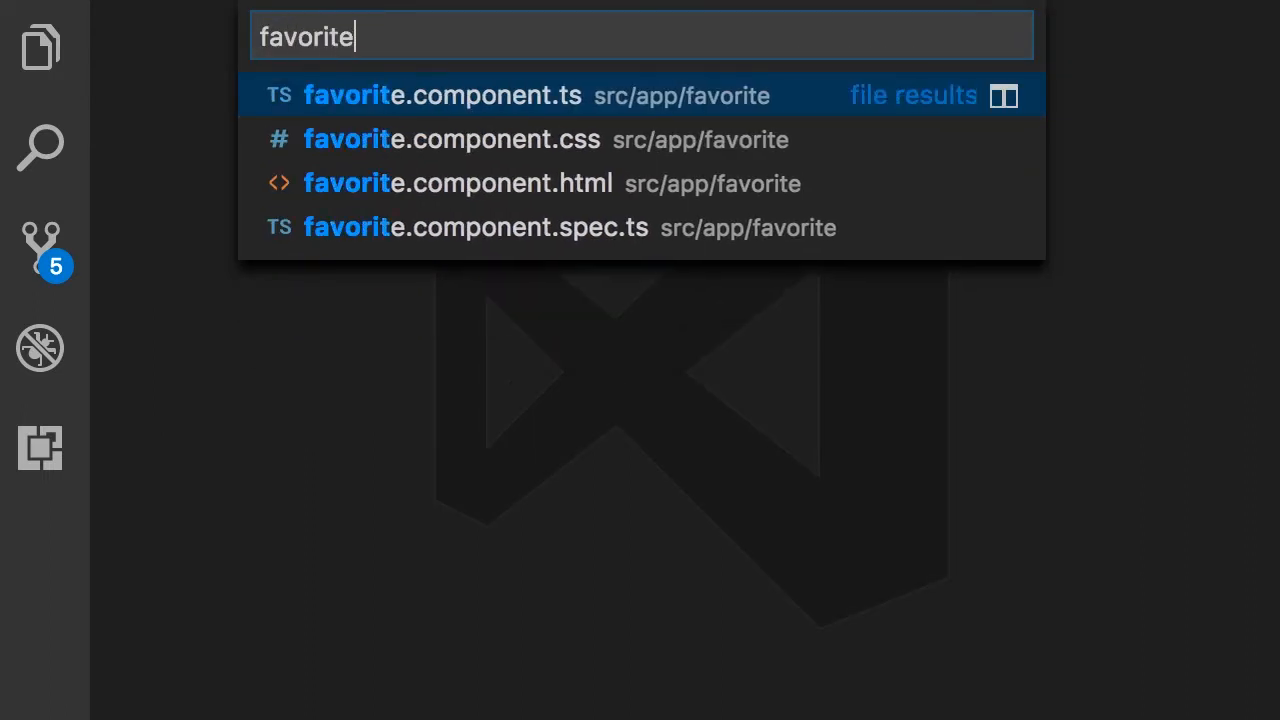
Add a span with classes glyphicon glyphicon-star to favorite.component.html and save
left_click(456, 184)
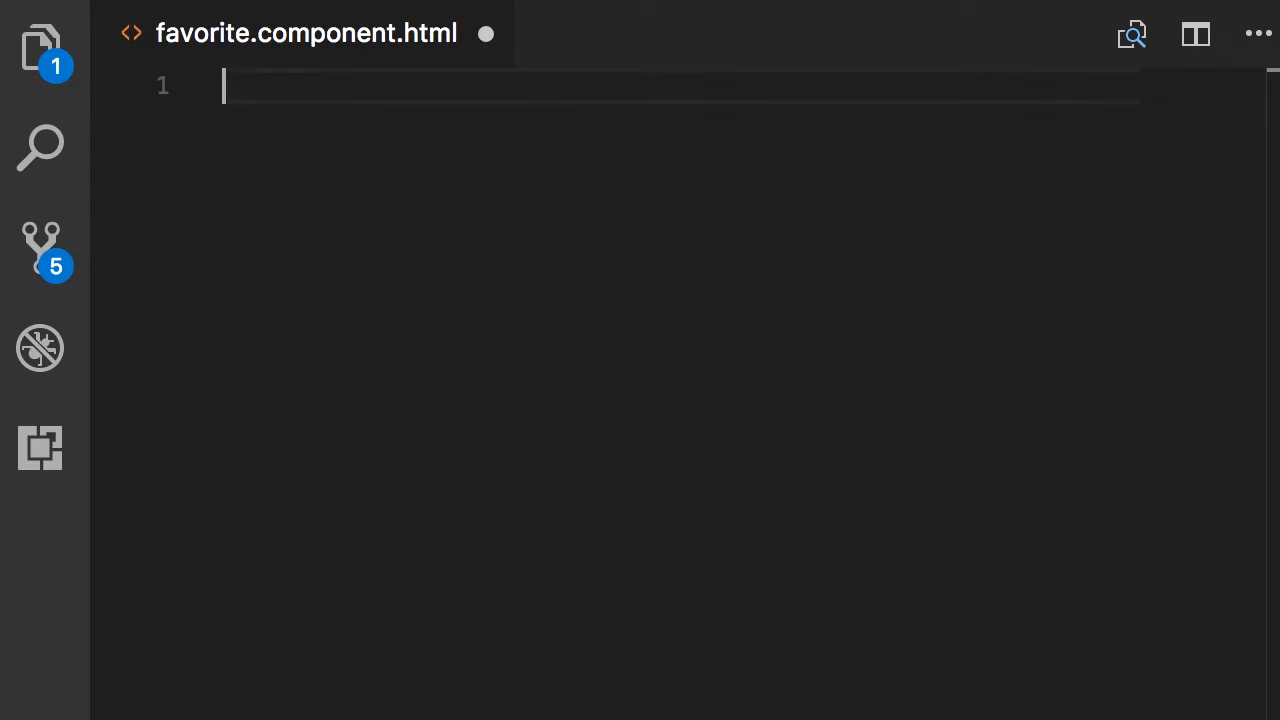
type("<span></span>")
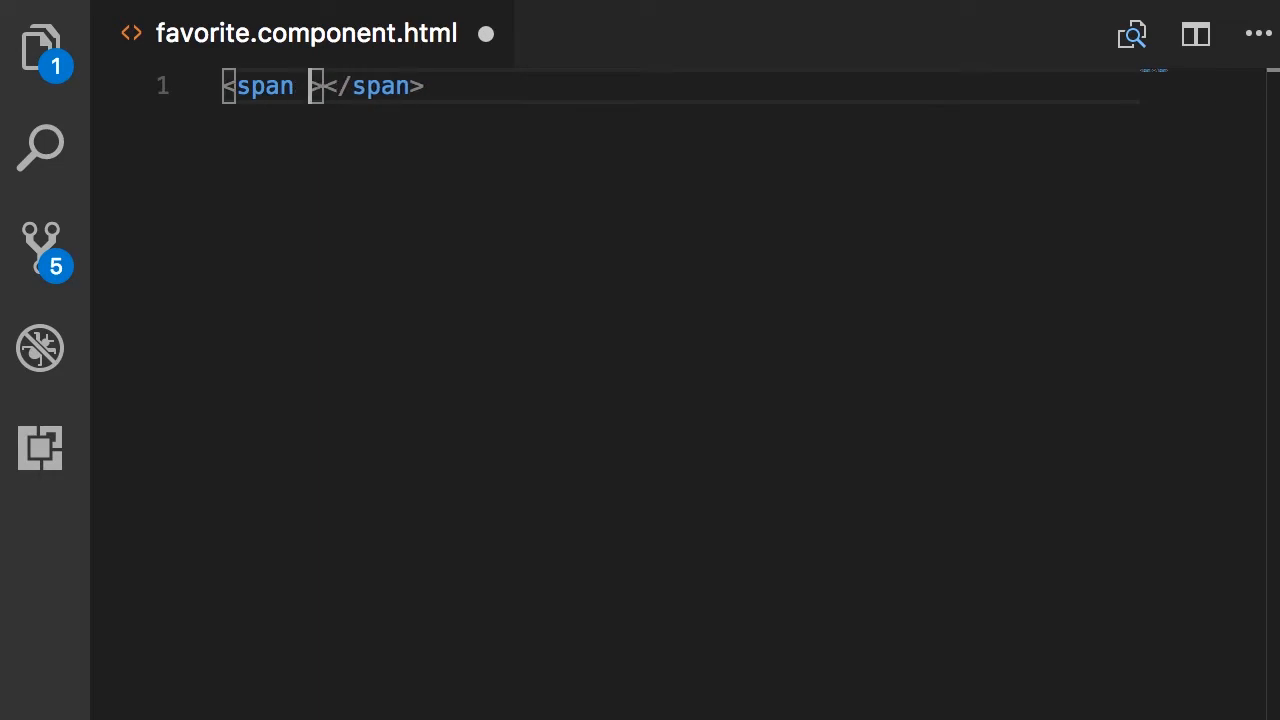
type("class=\"g\"")
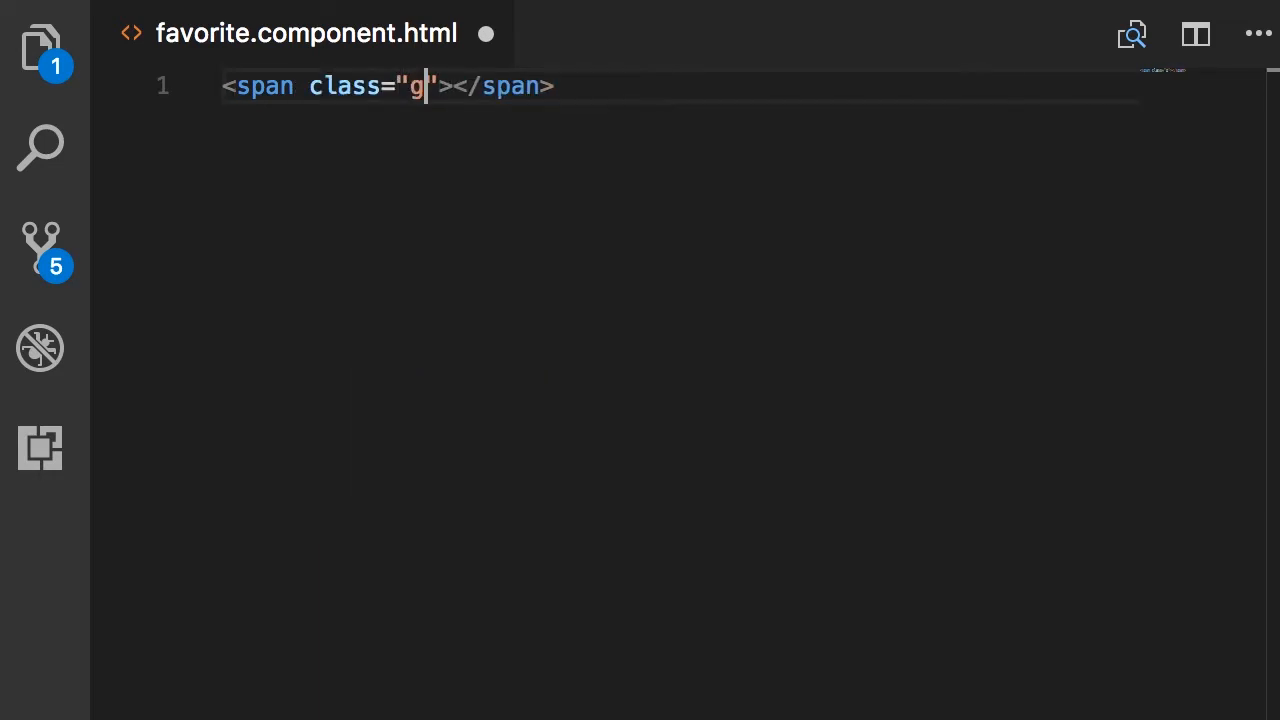
type("lyphicon")
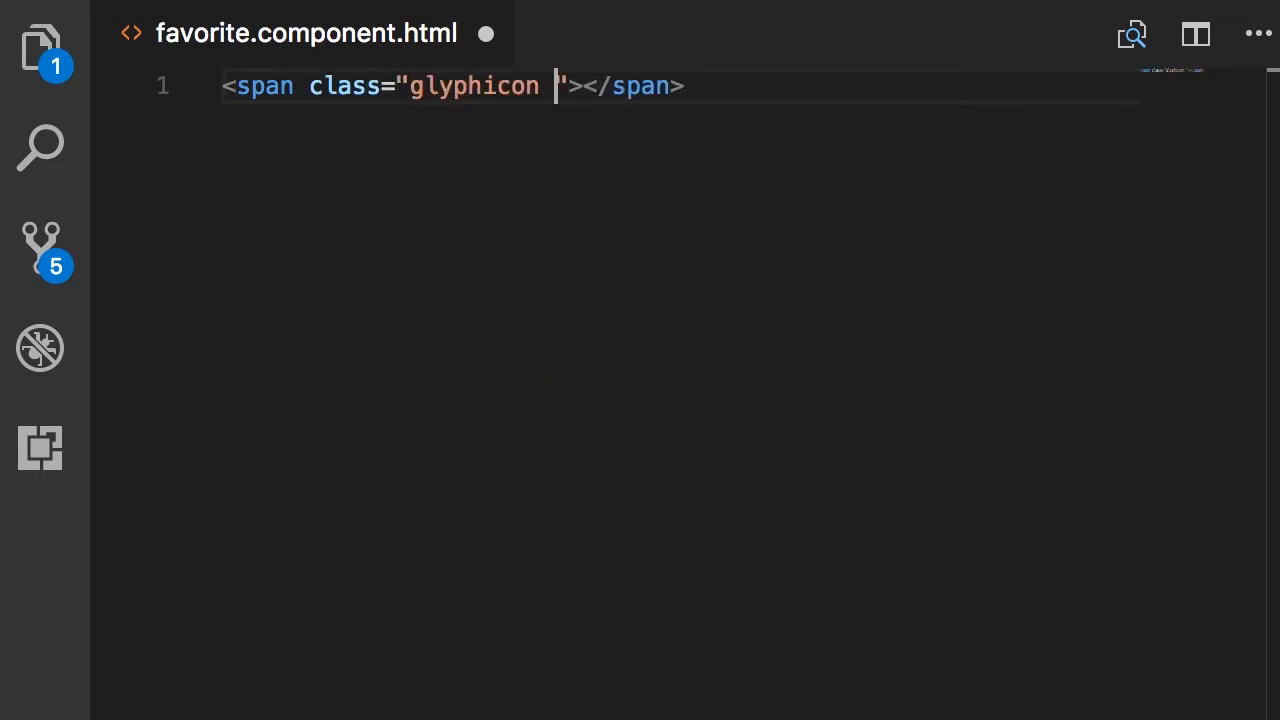
type("glyphicon-")
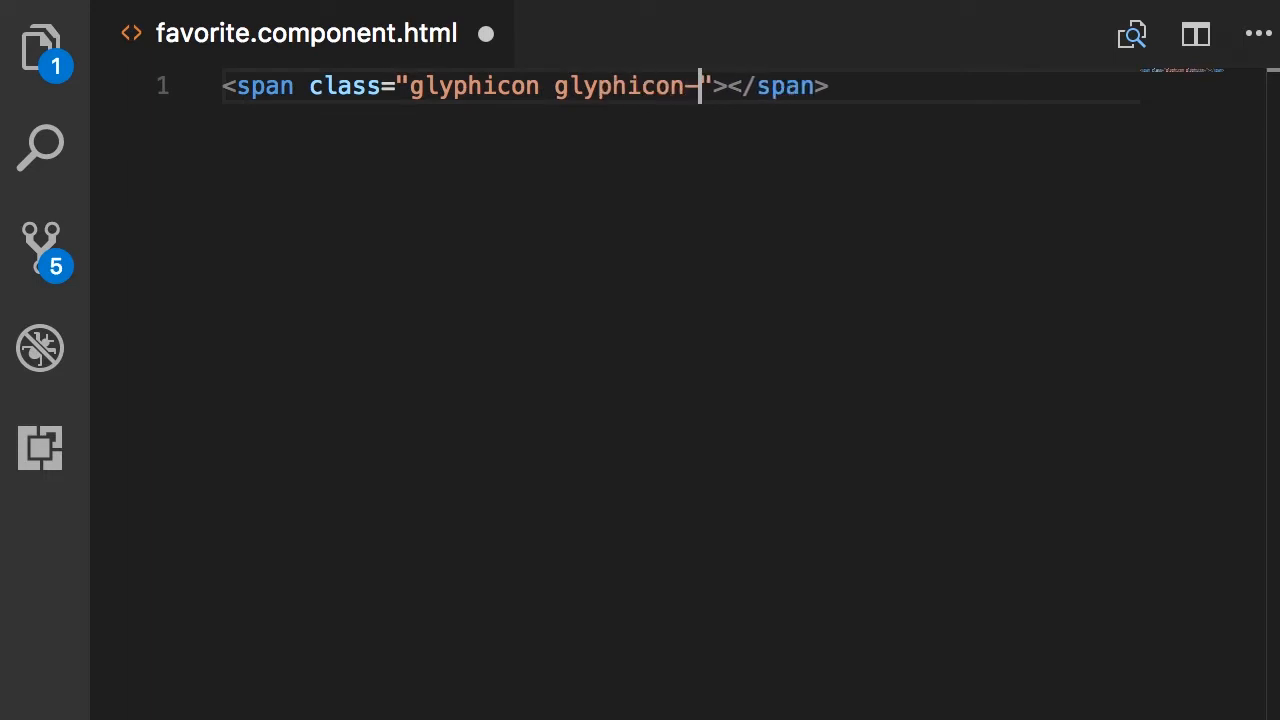
type("star")
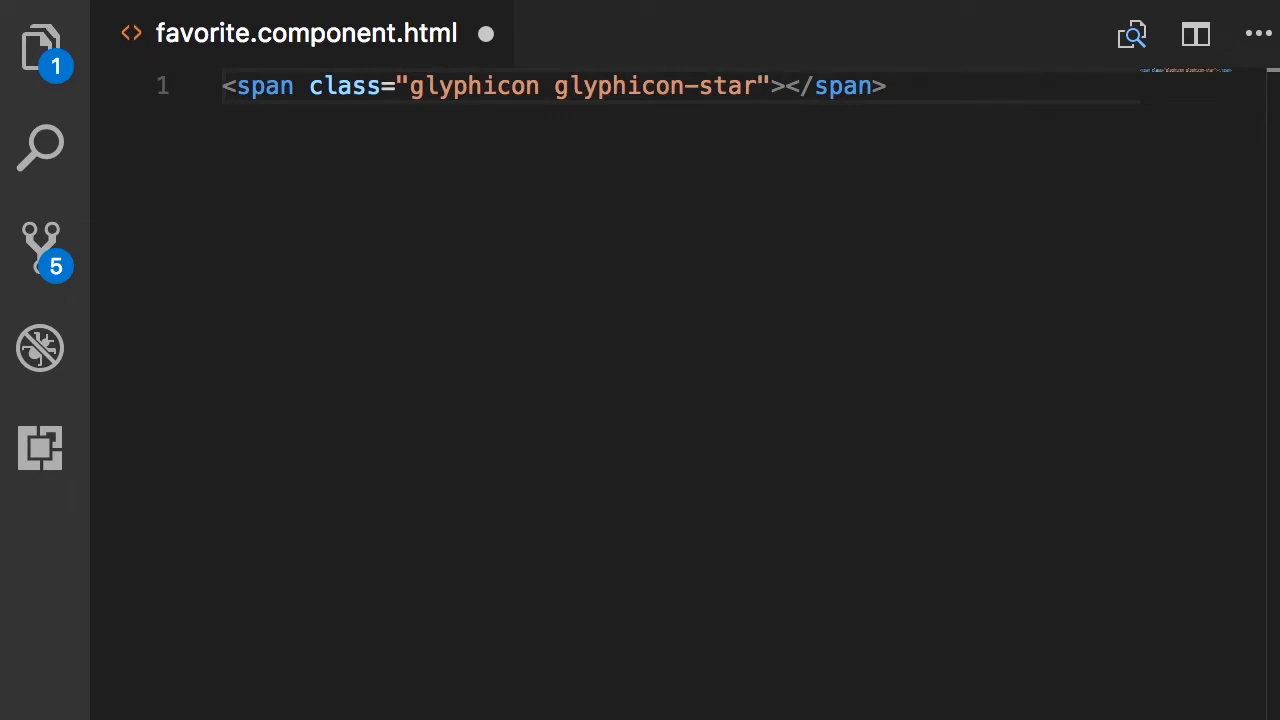
left_click(758, 86)
type("app.htm")
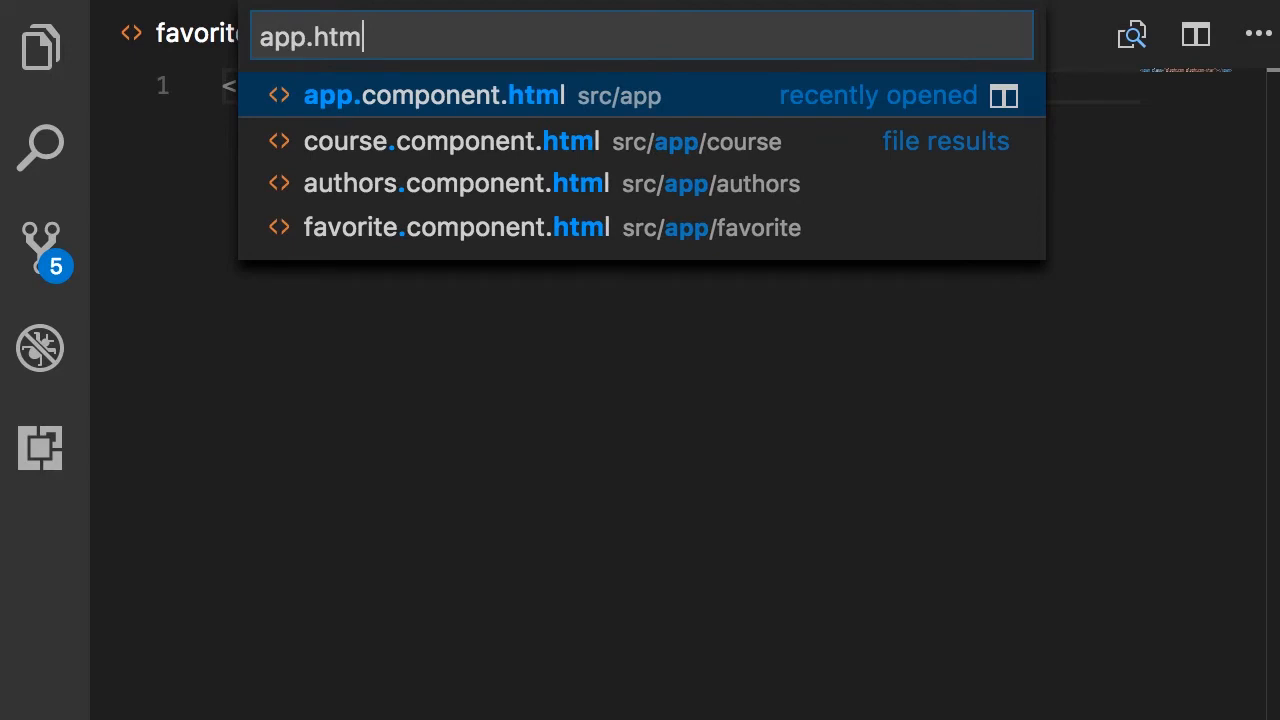
Replace app.component.html content with an <app-favorite> element
left_click(436, 96)
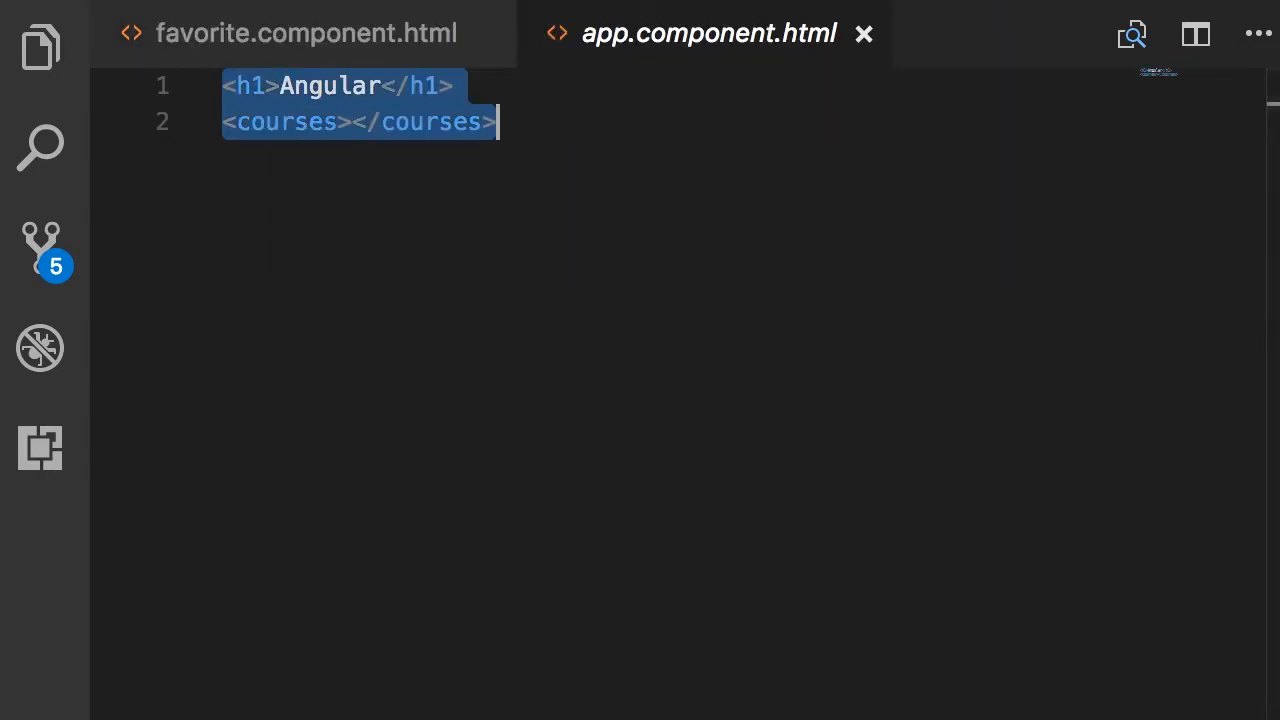
type("<a")
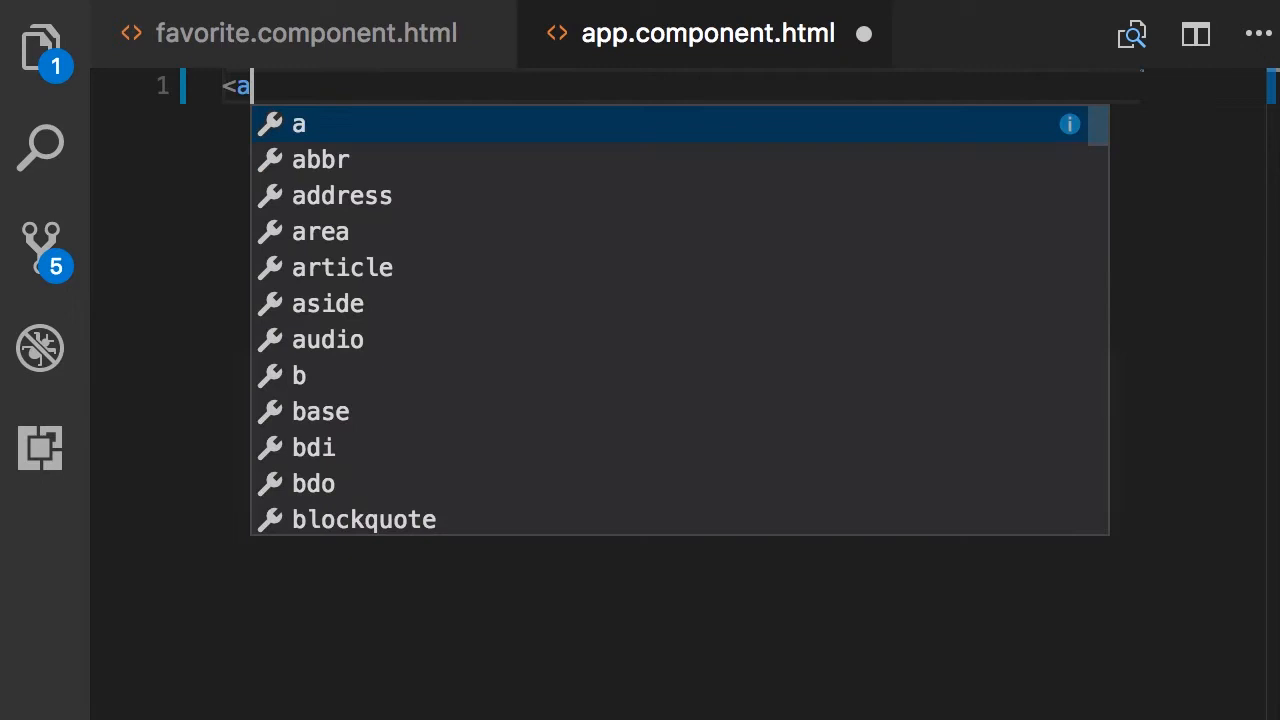
type("pp-favorite")
type("favorite.ts")
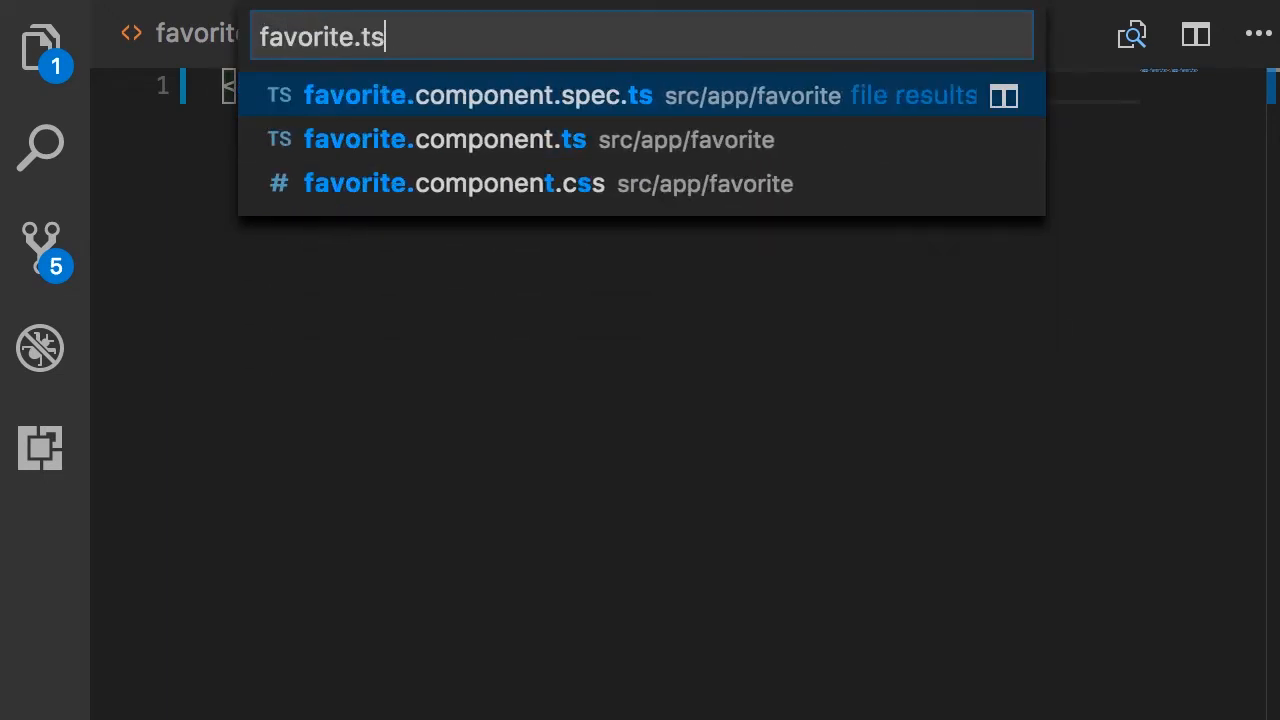
Change the selector in favorite.component.ts from 'app-favorite' to 'favorite' and save
left_click(444, 140)
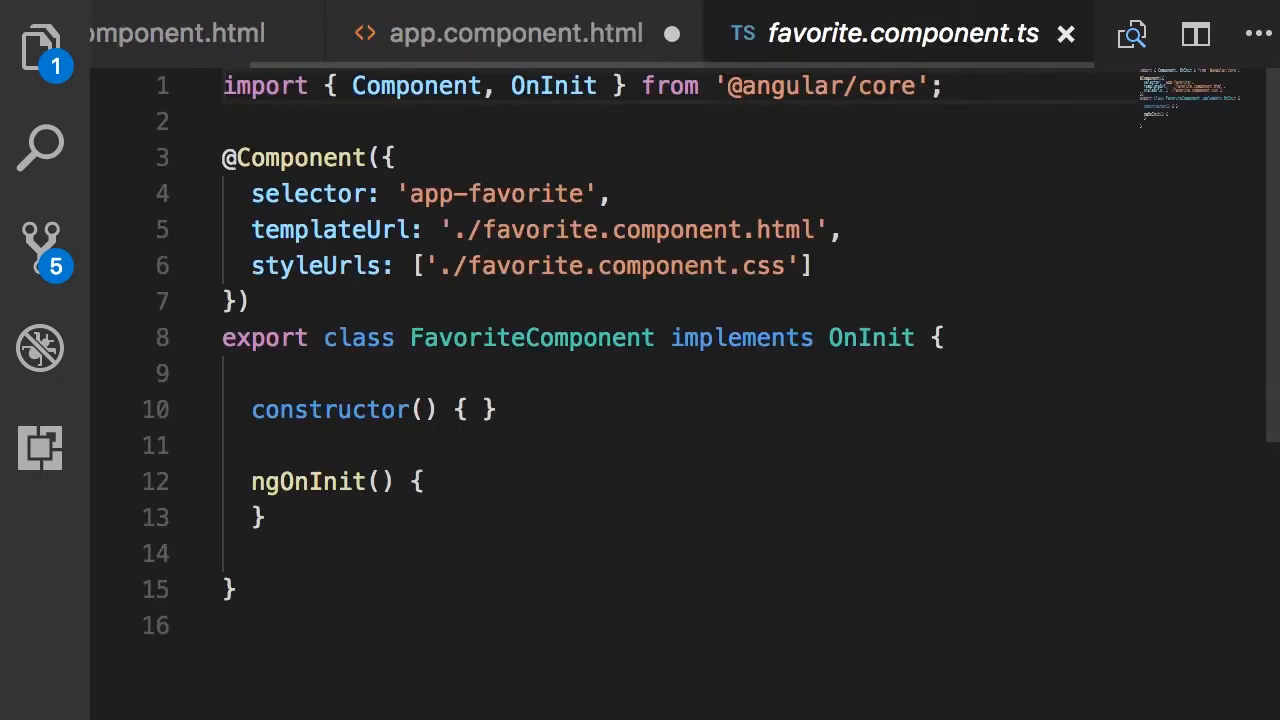
double_click(430, 192)
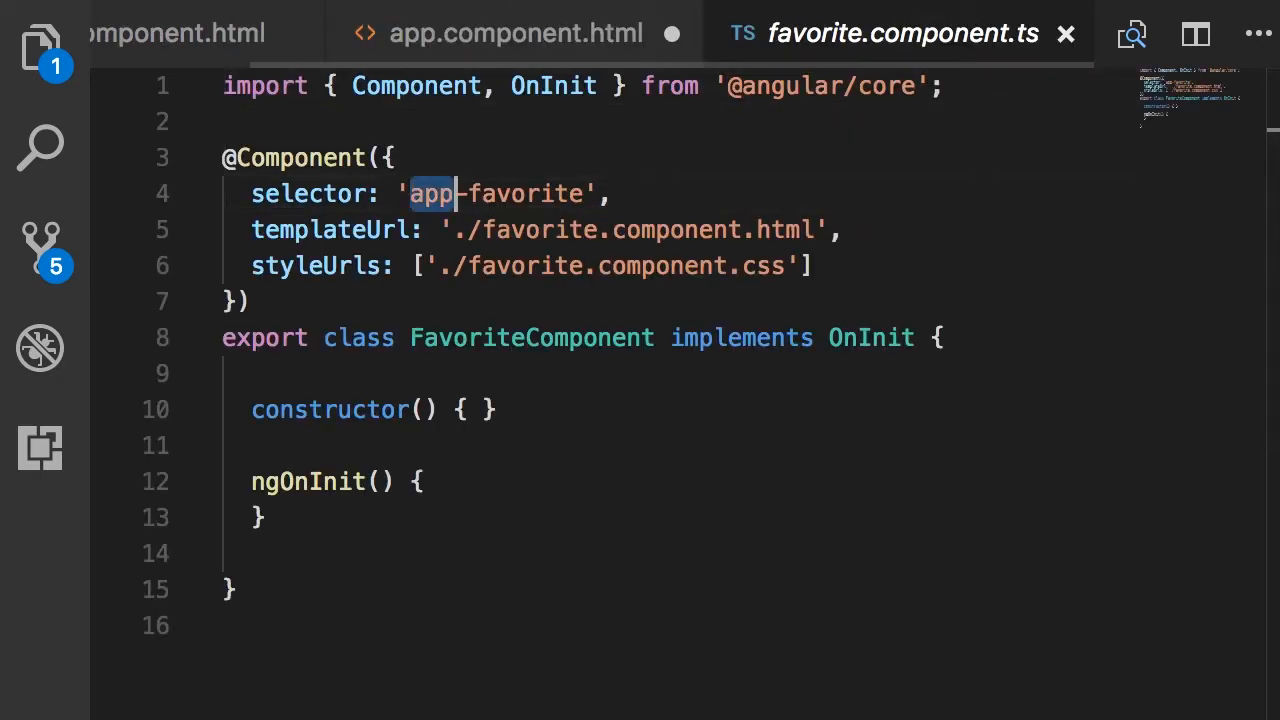
key("Delete")
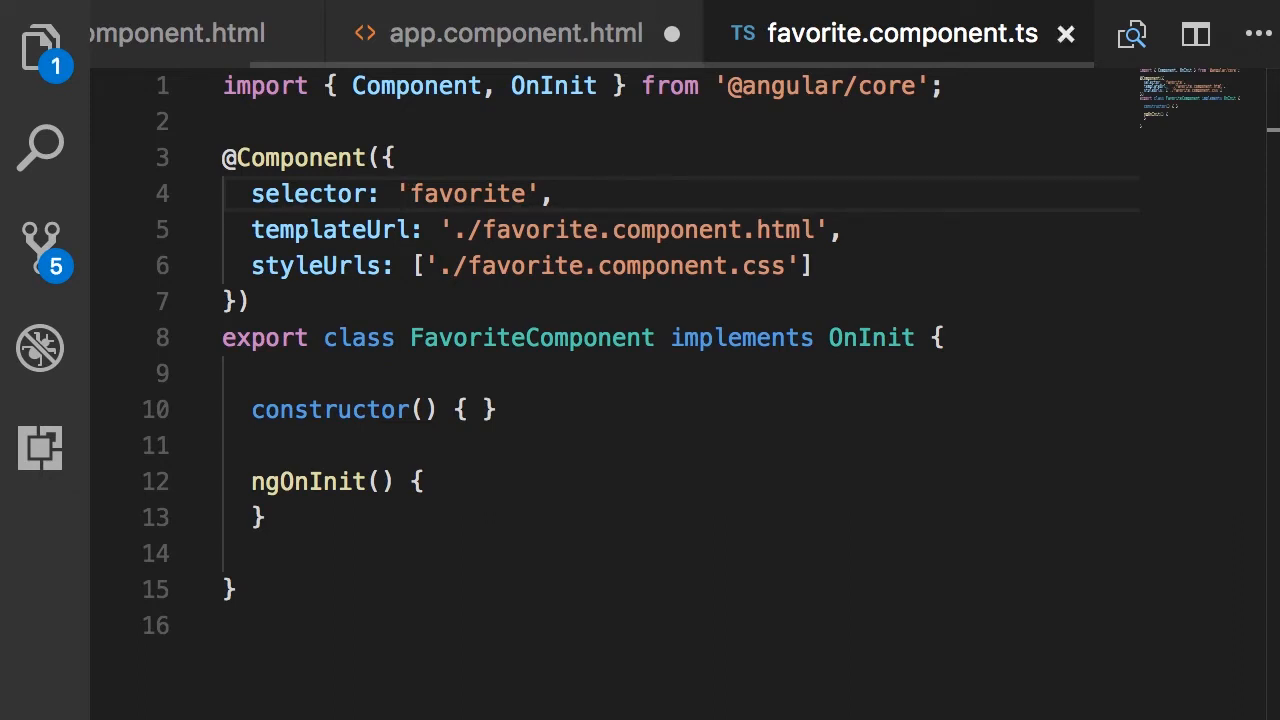
left_click(516, 32)
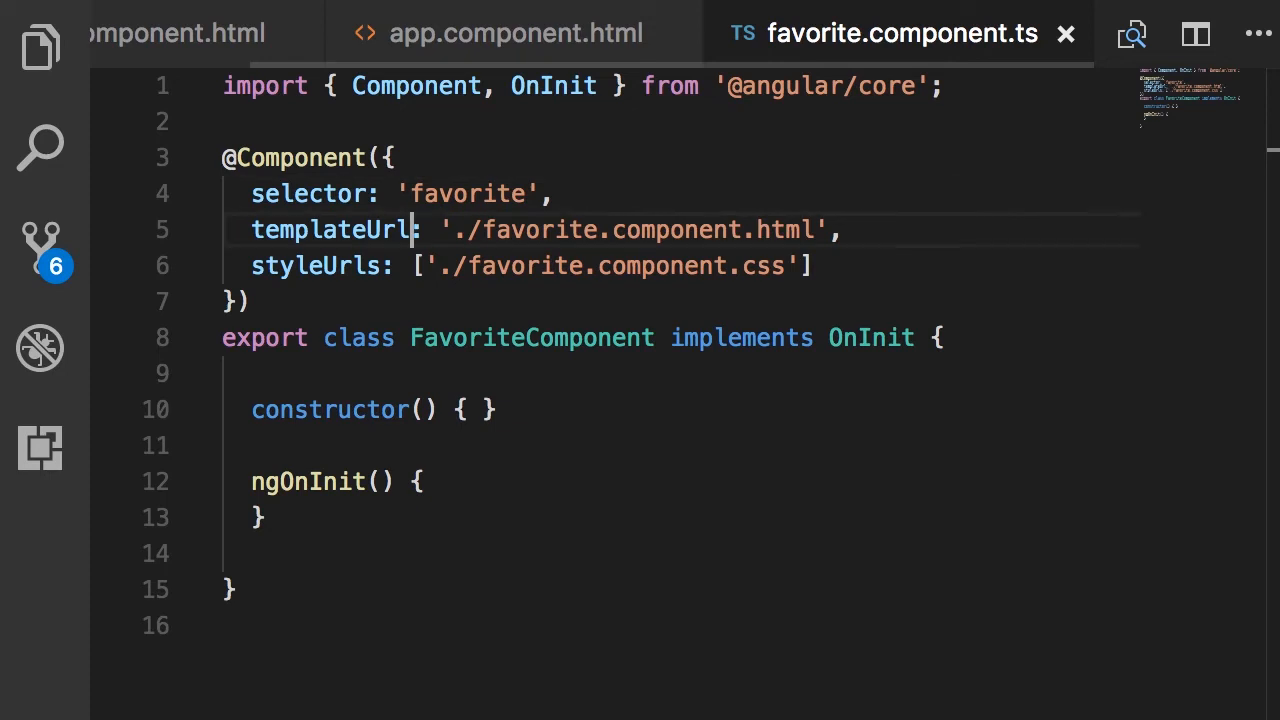
Declare isFavorite: boolean in FavoriteComponent and begin an onClick method
key("Enter")
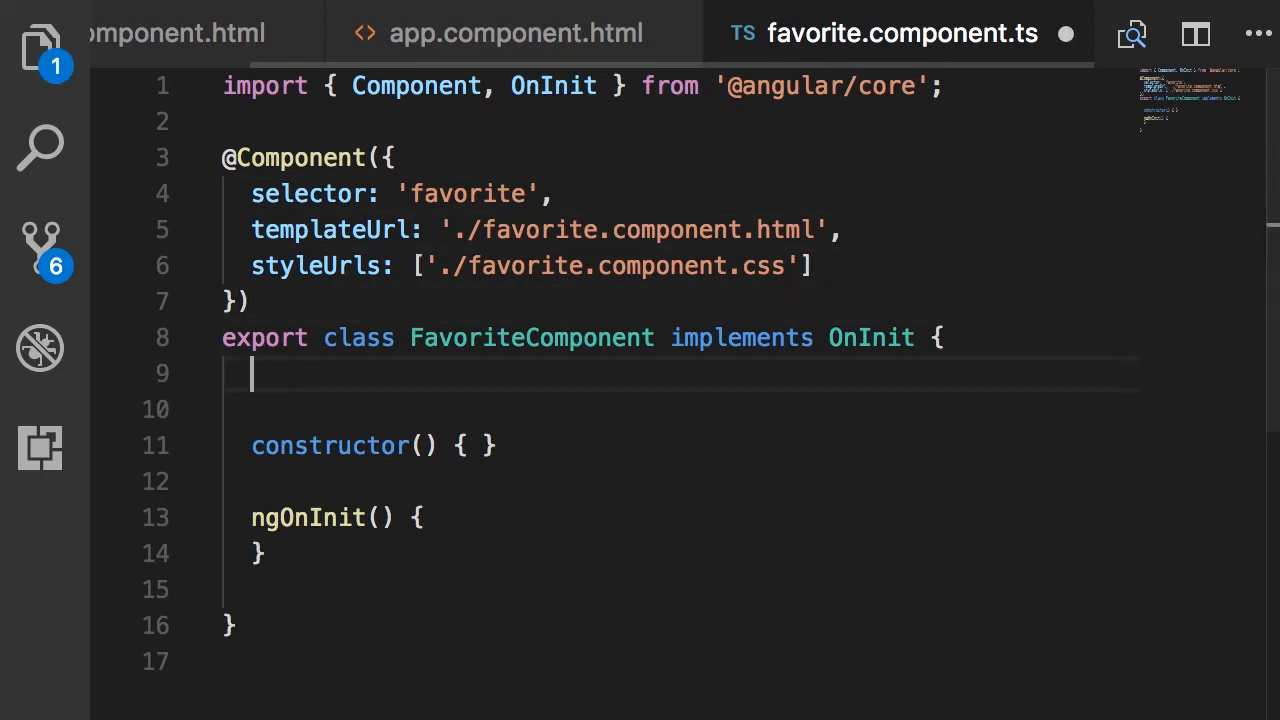
type("isFavorite")
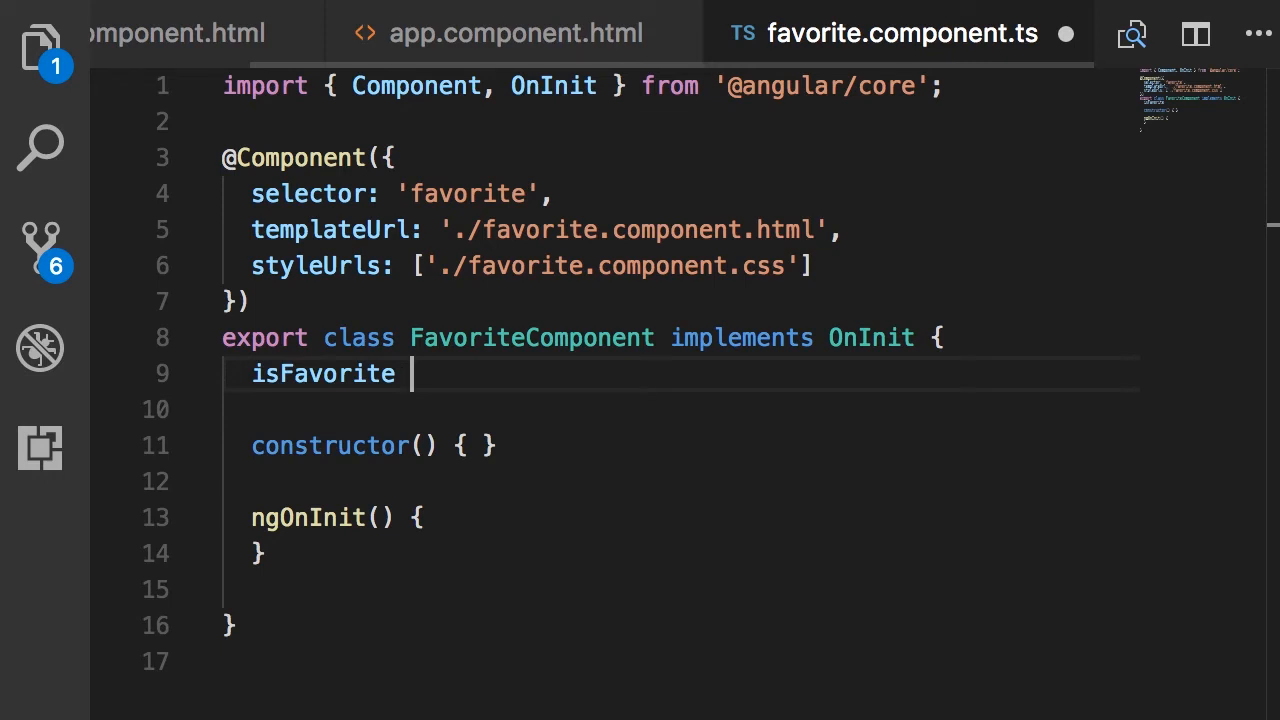
type("= false")
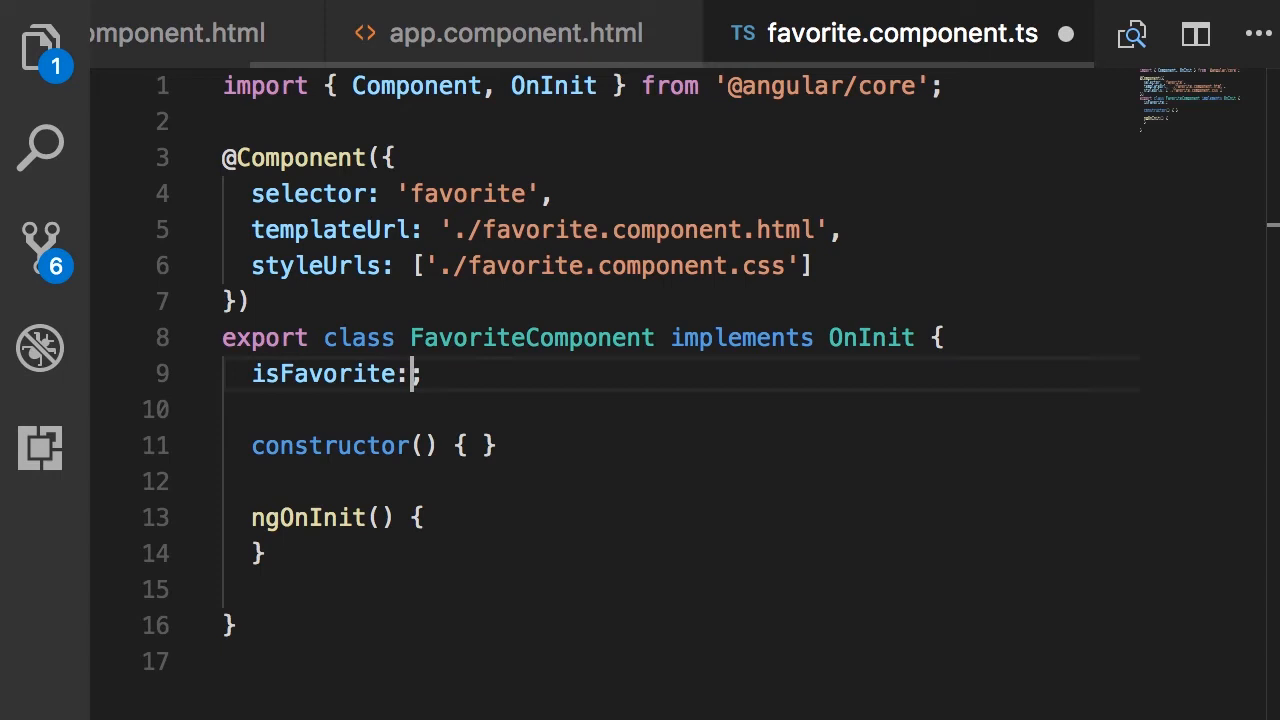
type("boolean")
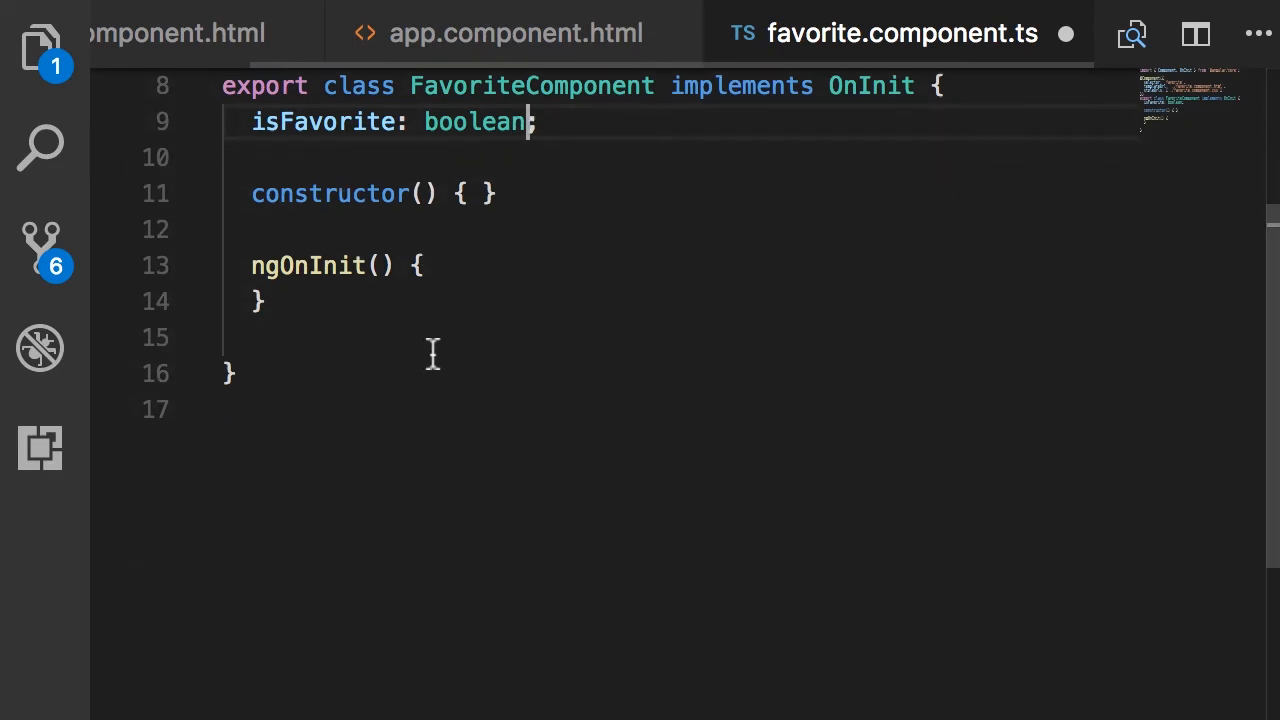
type("onClick() {")
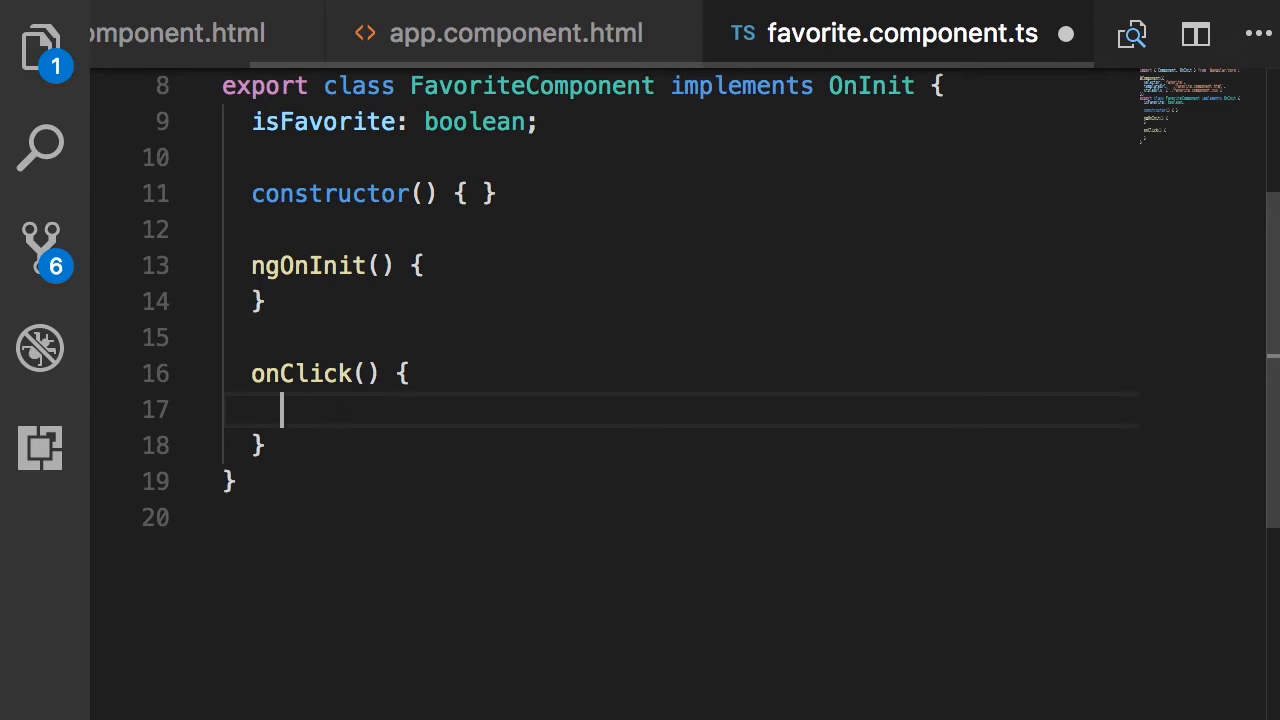
Write this.isFavorite = !this.isFavorite inside the onClick method body
type("this.isFavorite")
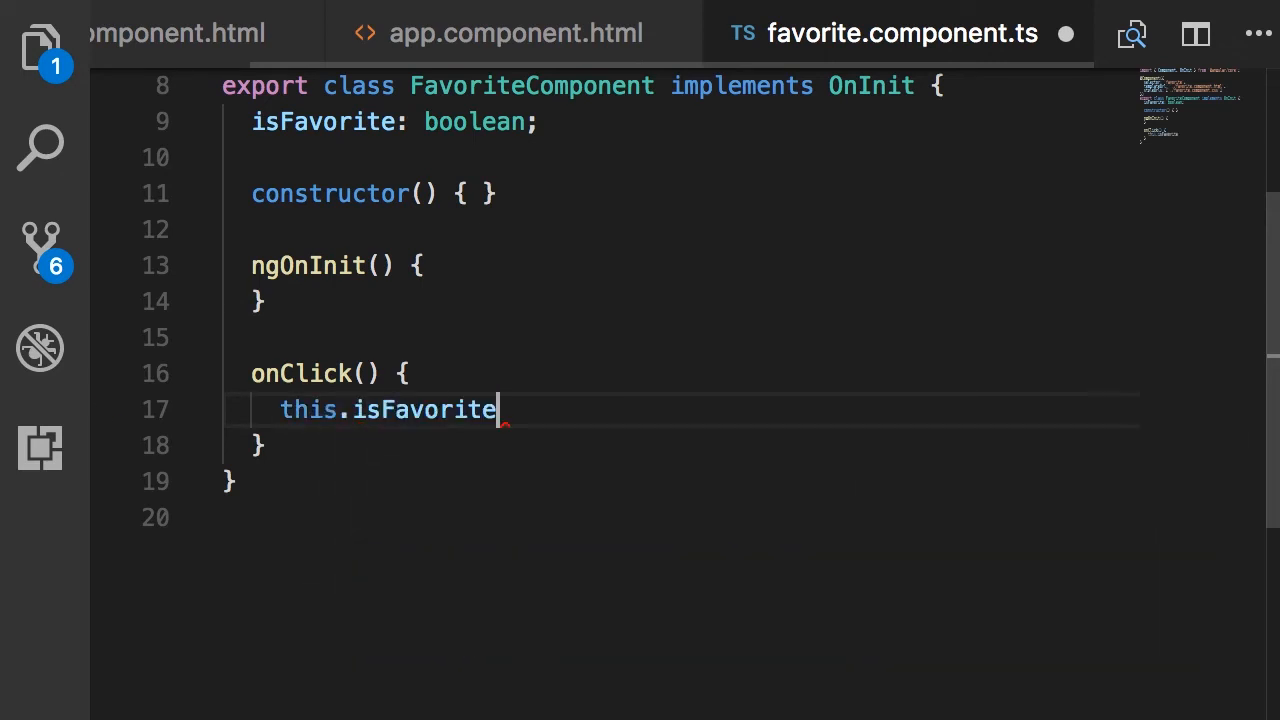
type("= !")
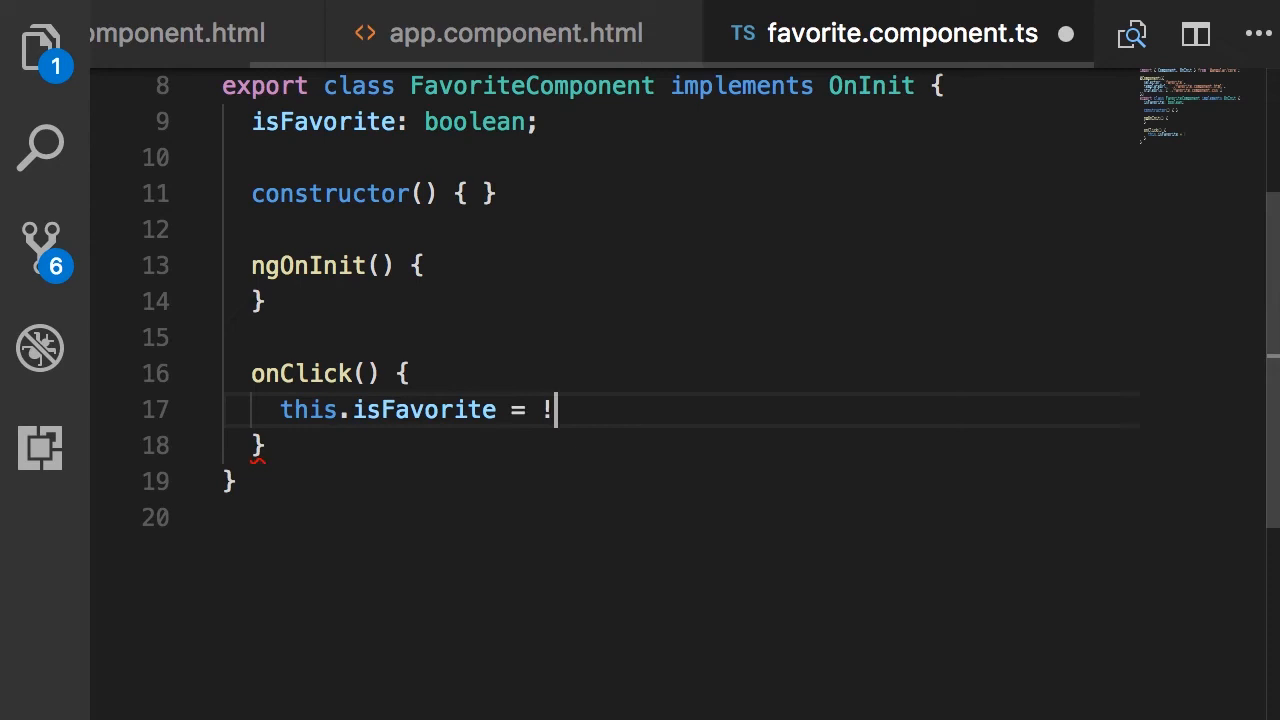
type("this.isFavorite;")
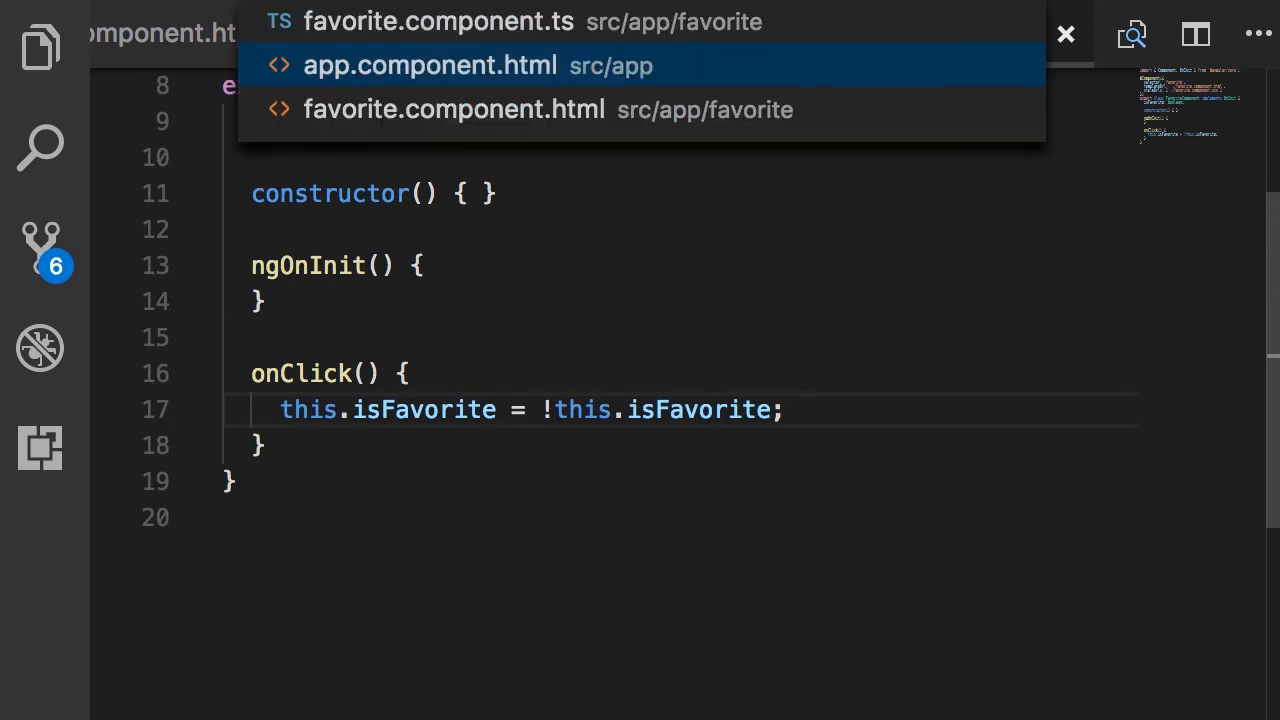
Remove glyphicon-star from the span's class attribute and move the attribute onto its own line
left_click(452, 108)
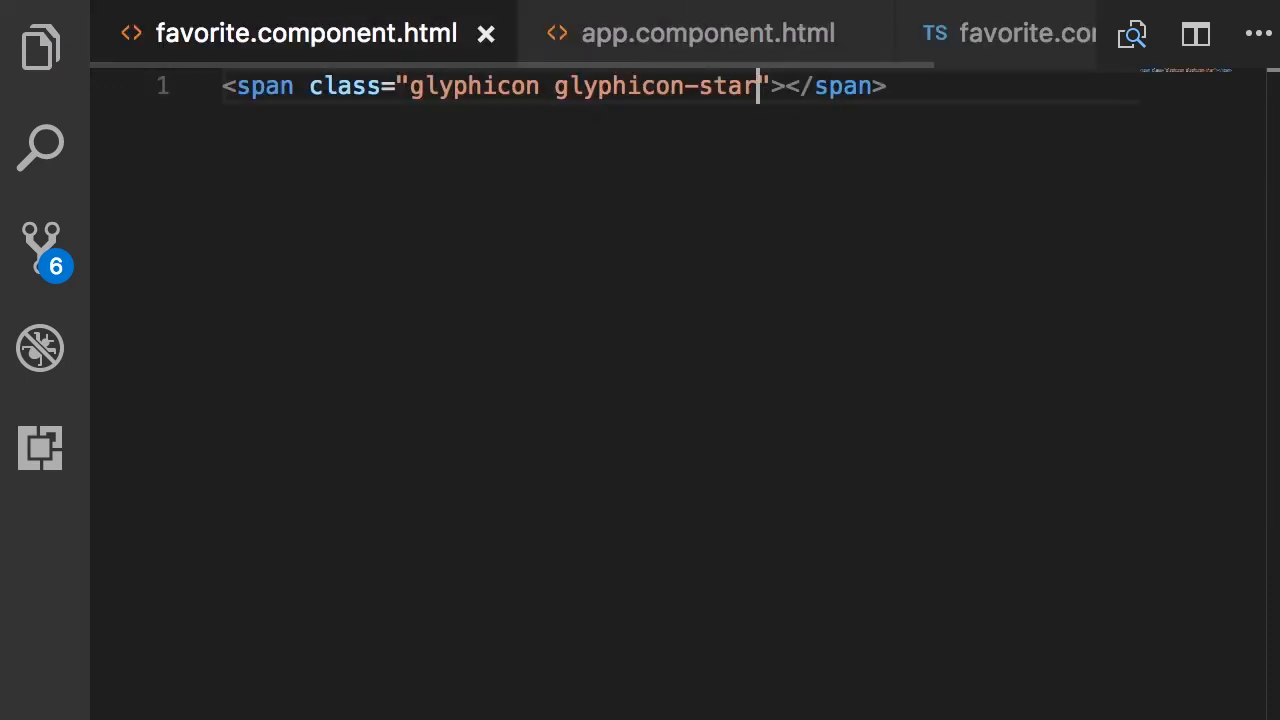
double_click(472, 86)
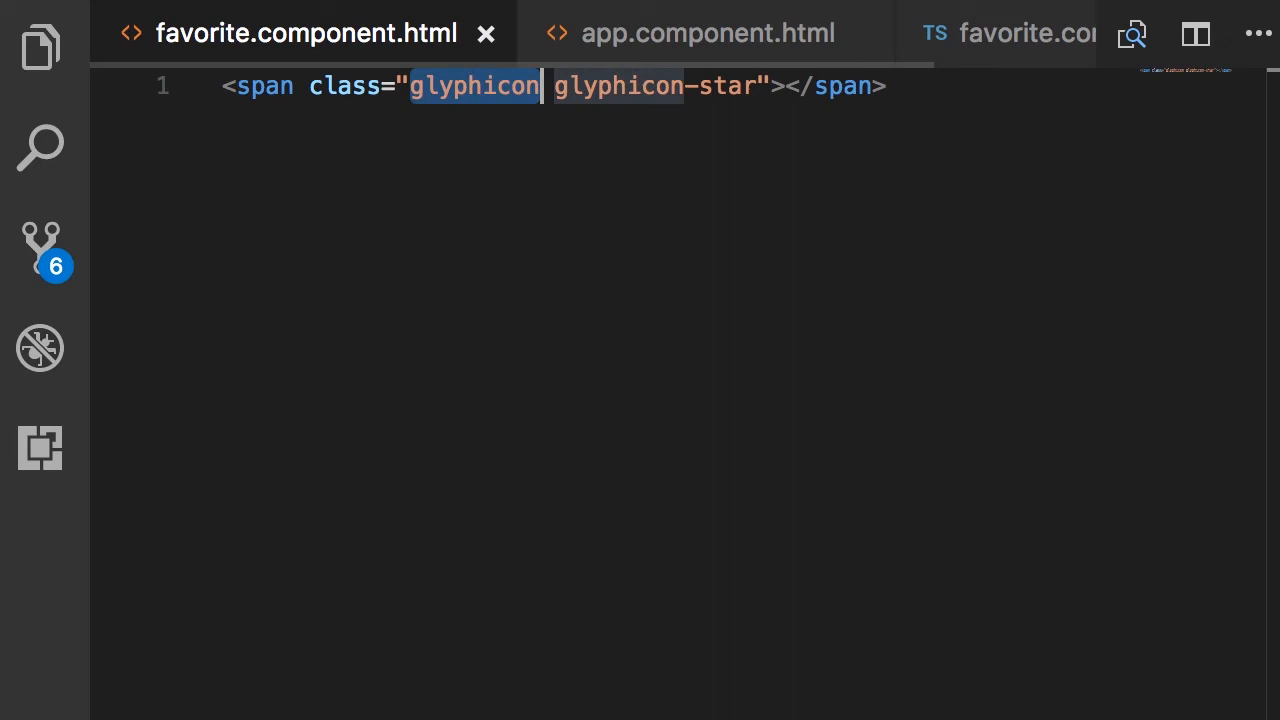
left_click(556, 86)
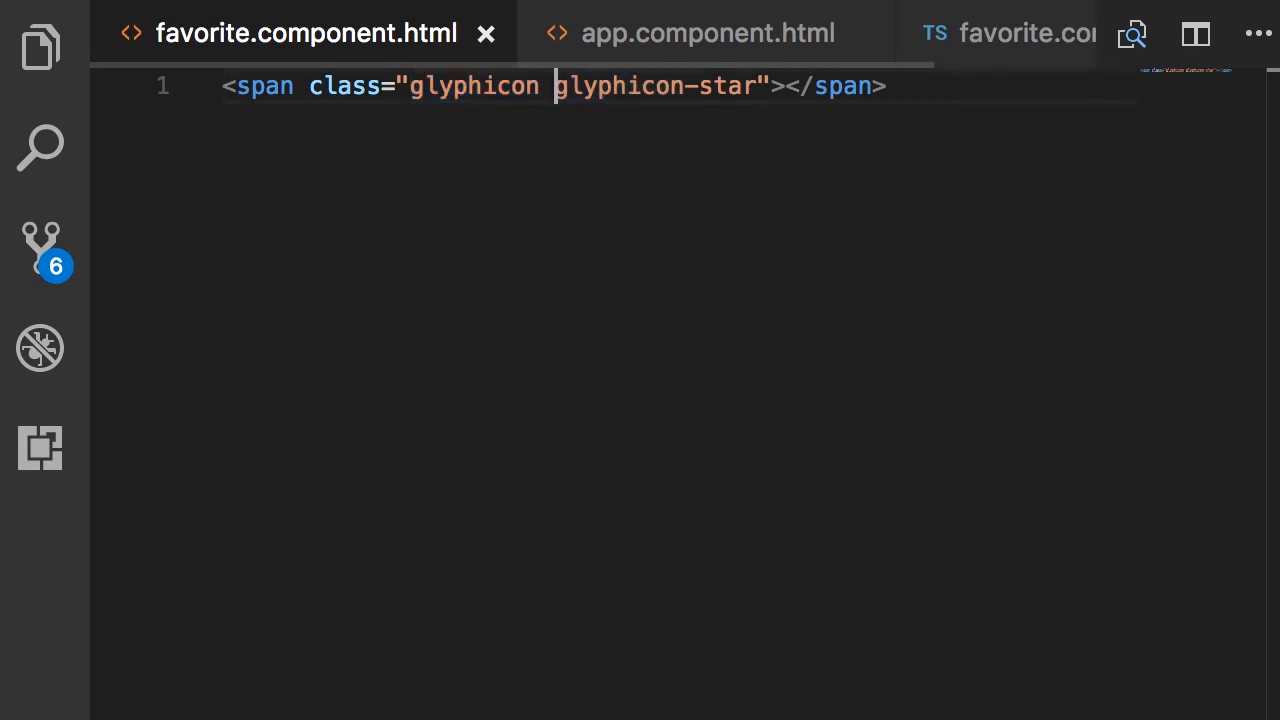
double_click(656, 86)
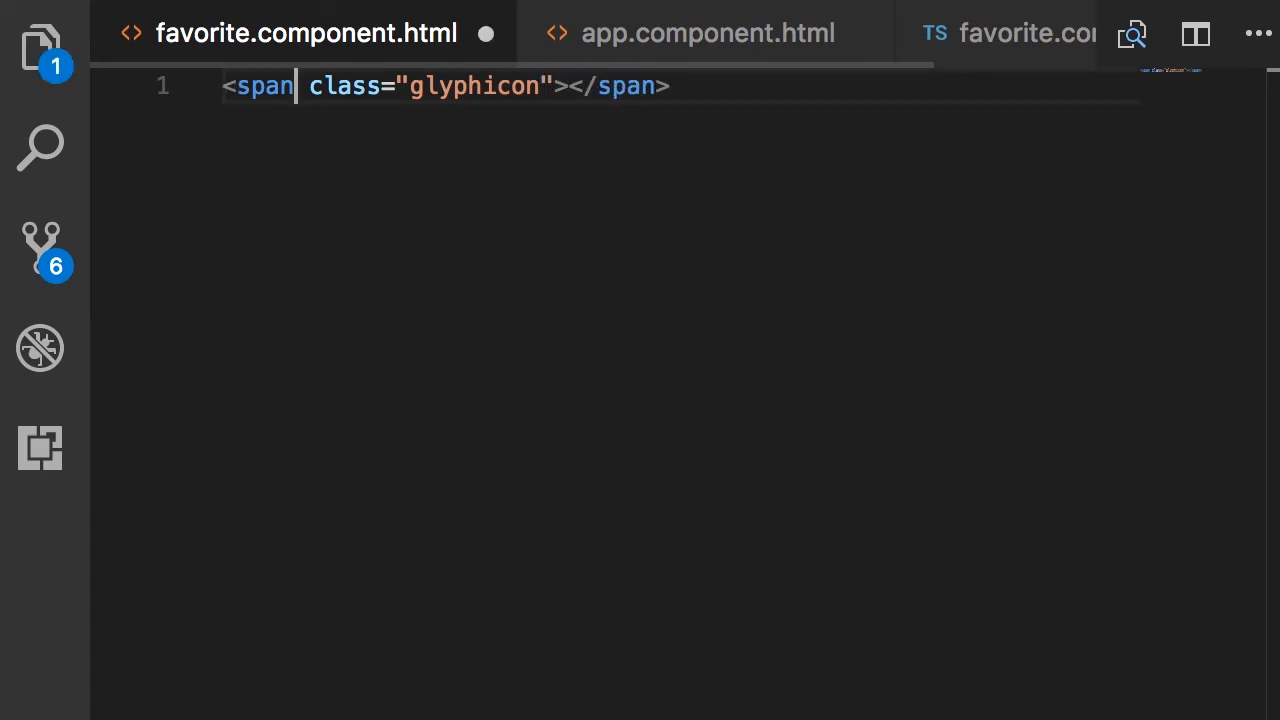
key("Enter")
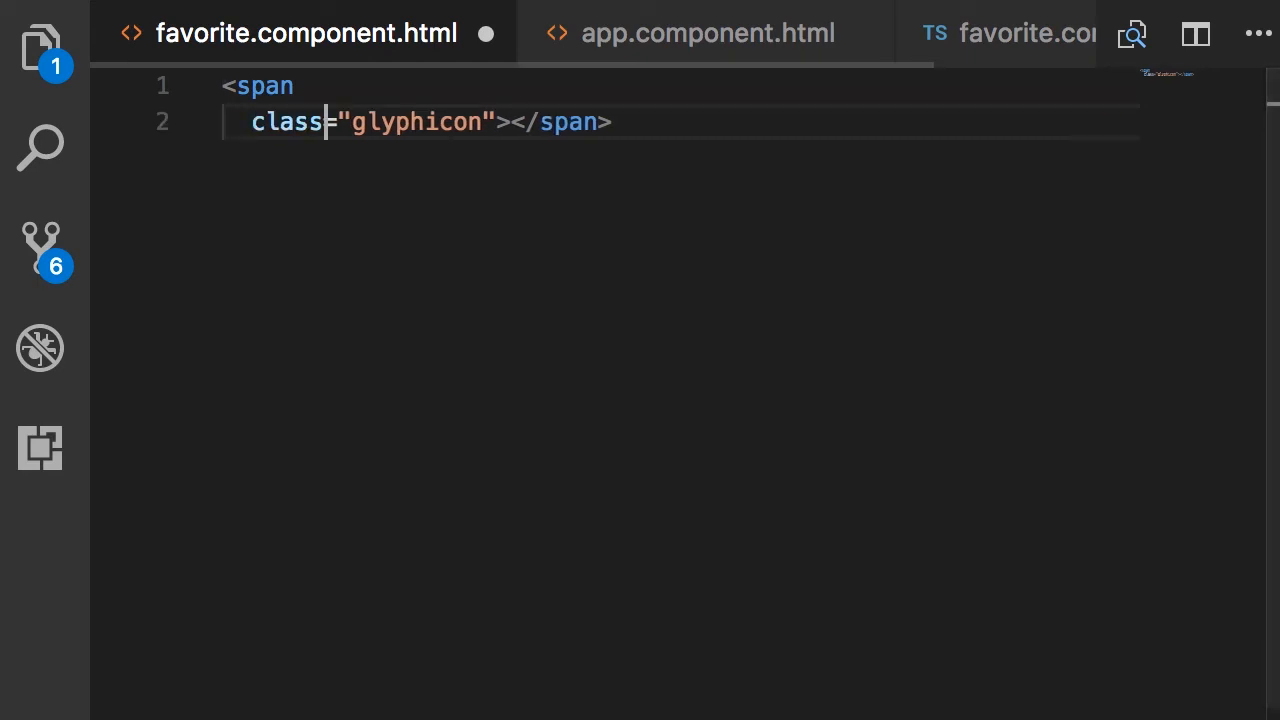
Add the binding [class.glyphicon-star]="isFavorite" on its own line in the span
key("Enter")
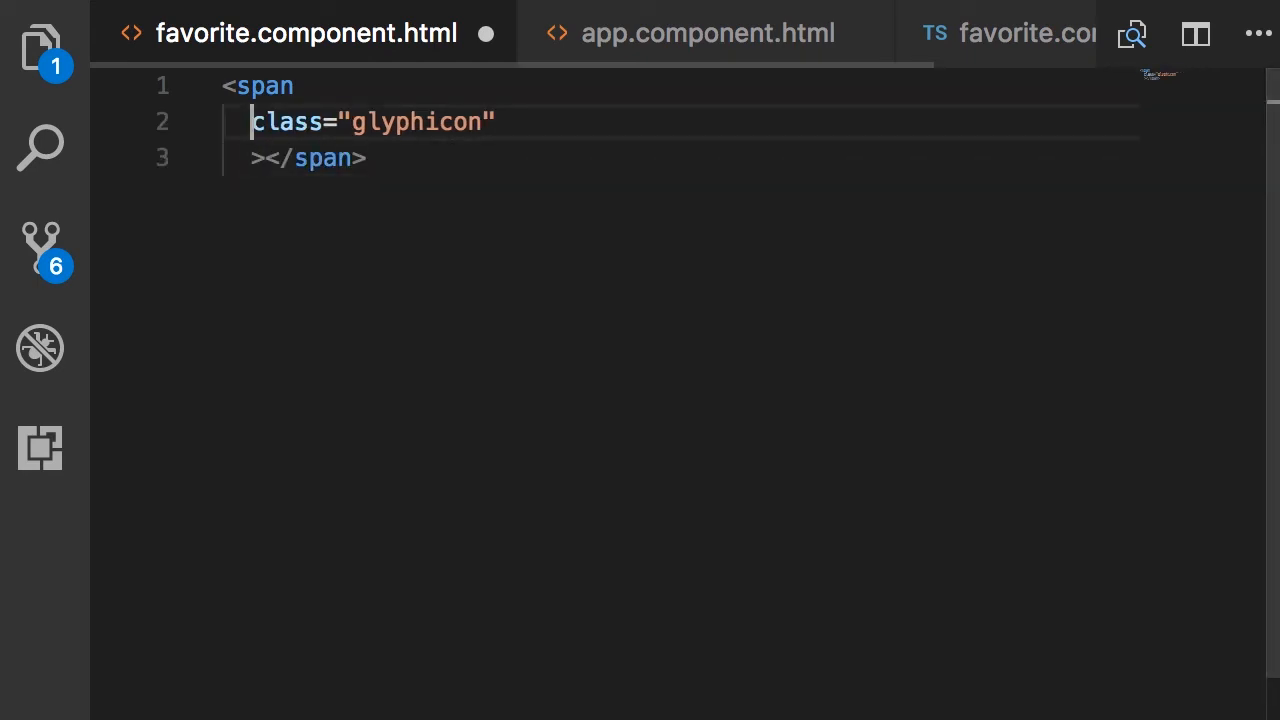
key("Enter")
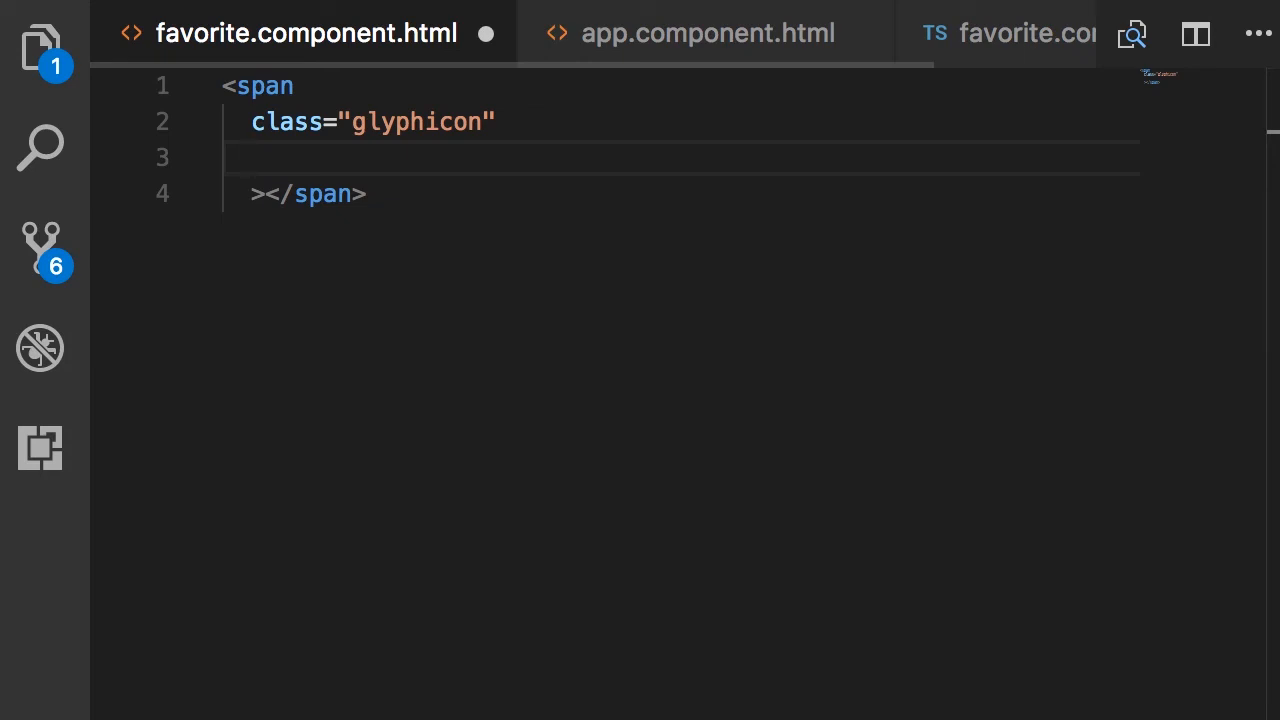
type("[]")
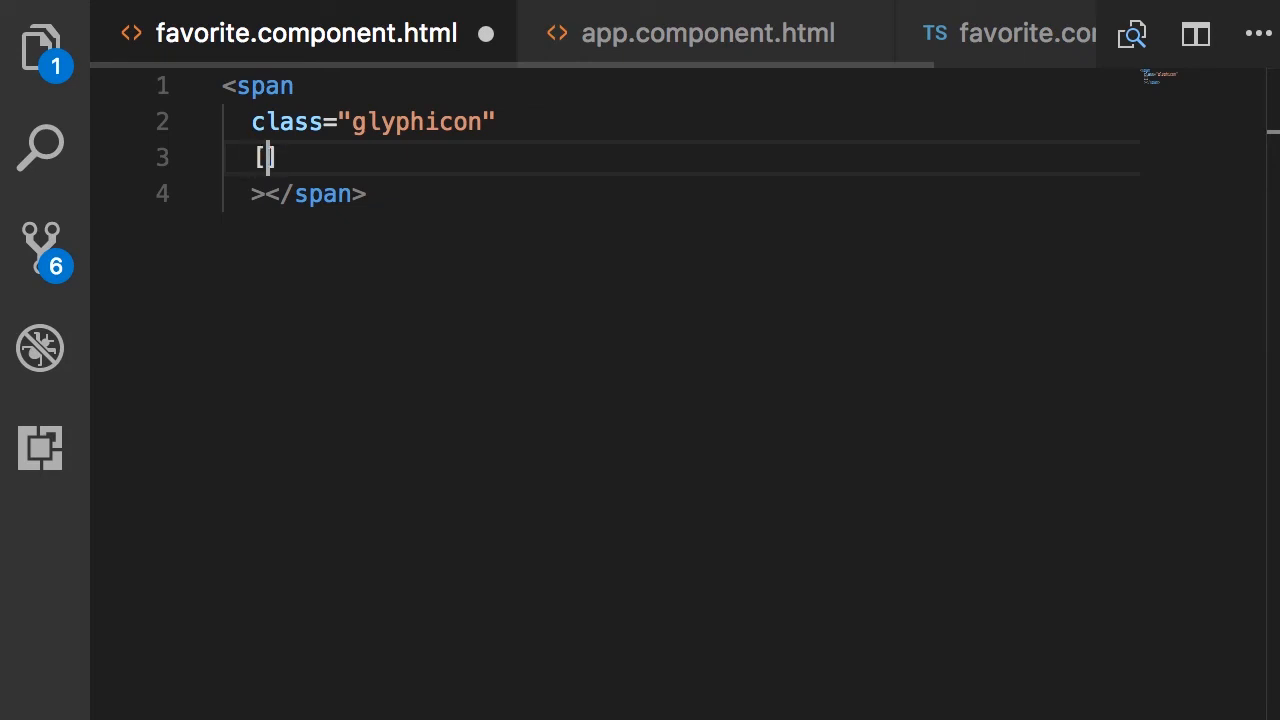
type("class.")
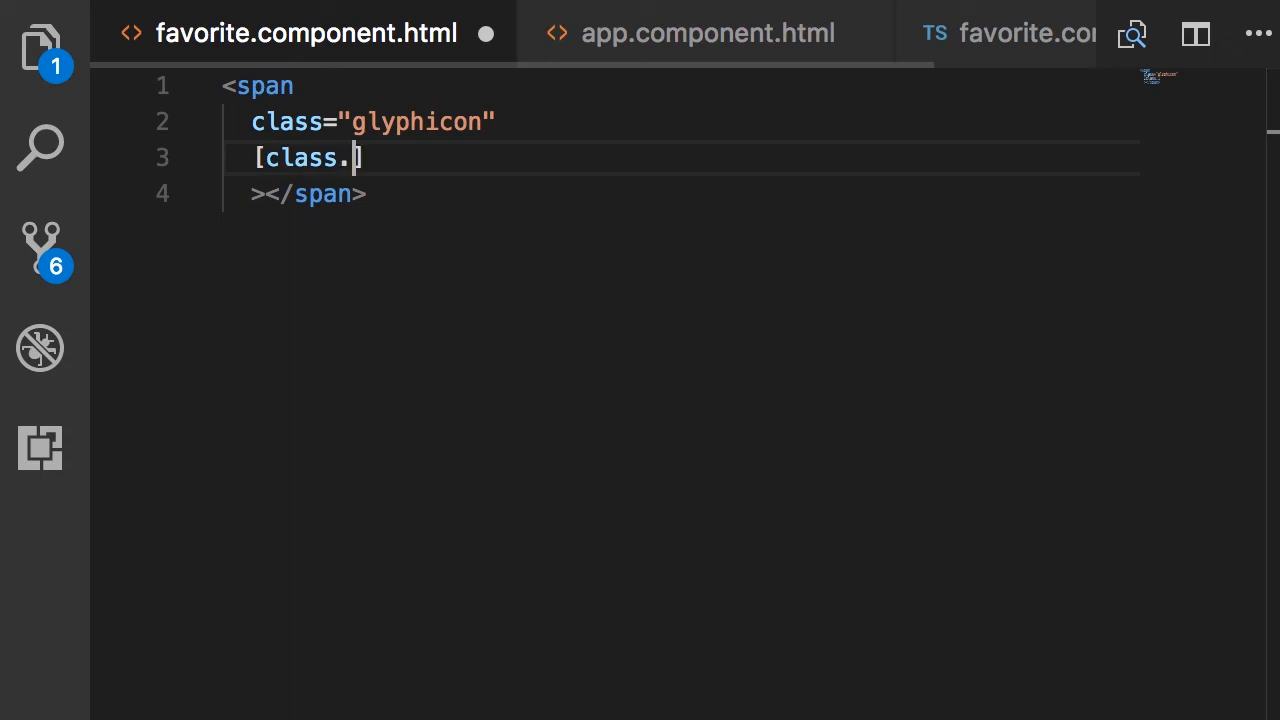
type("glyphicon")
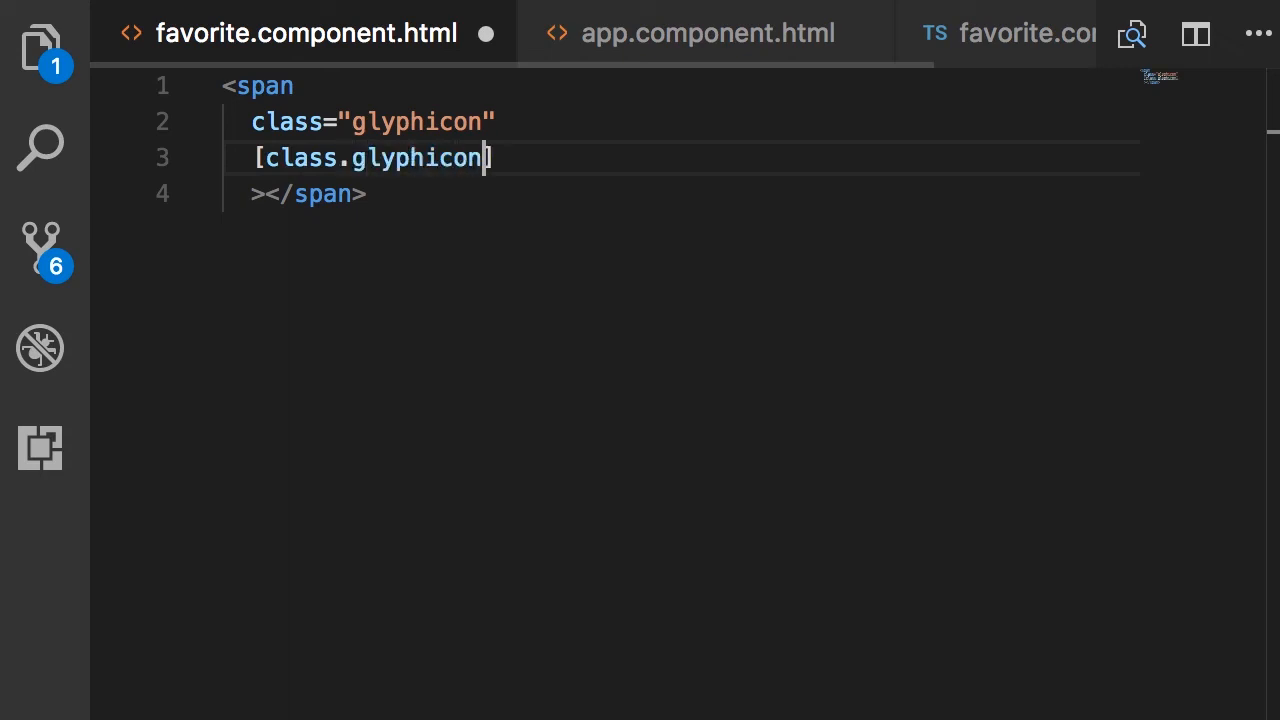
type("-star]=\"")
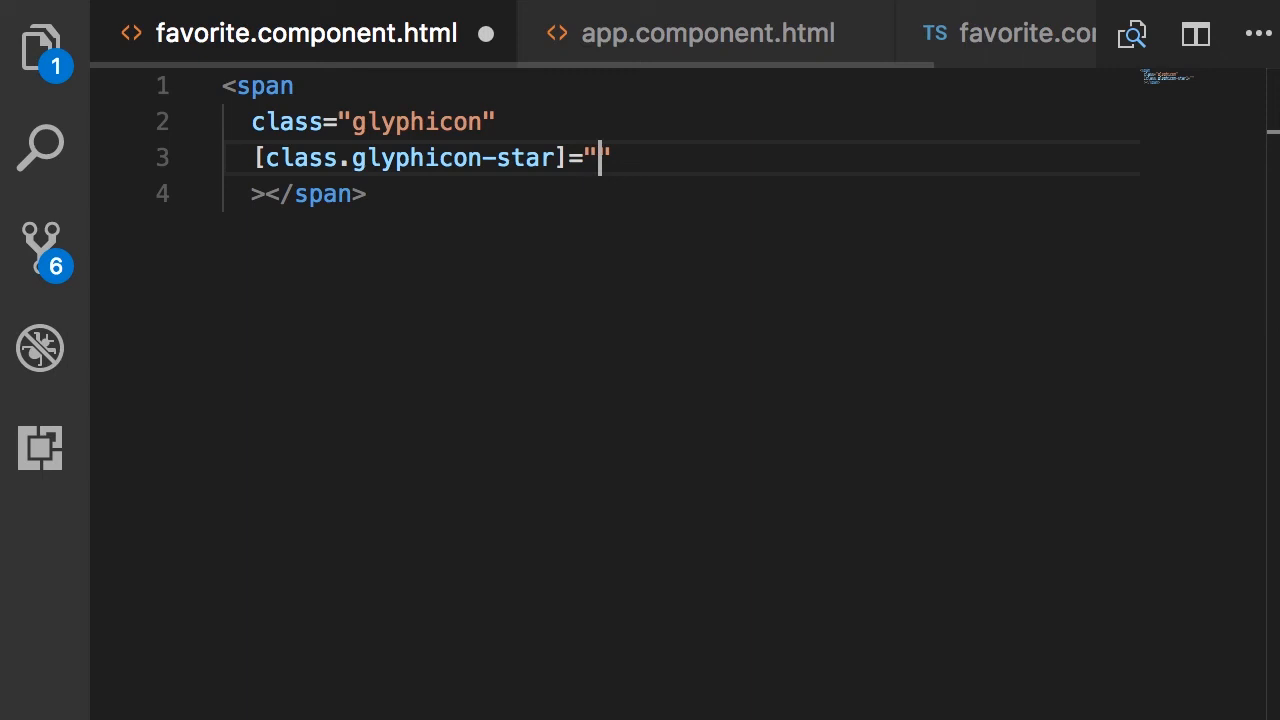
type("isFavorite")
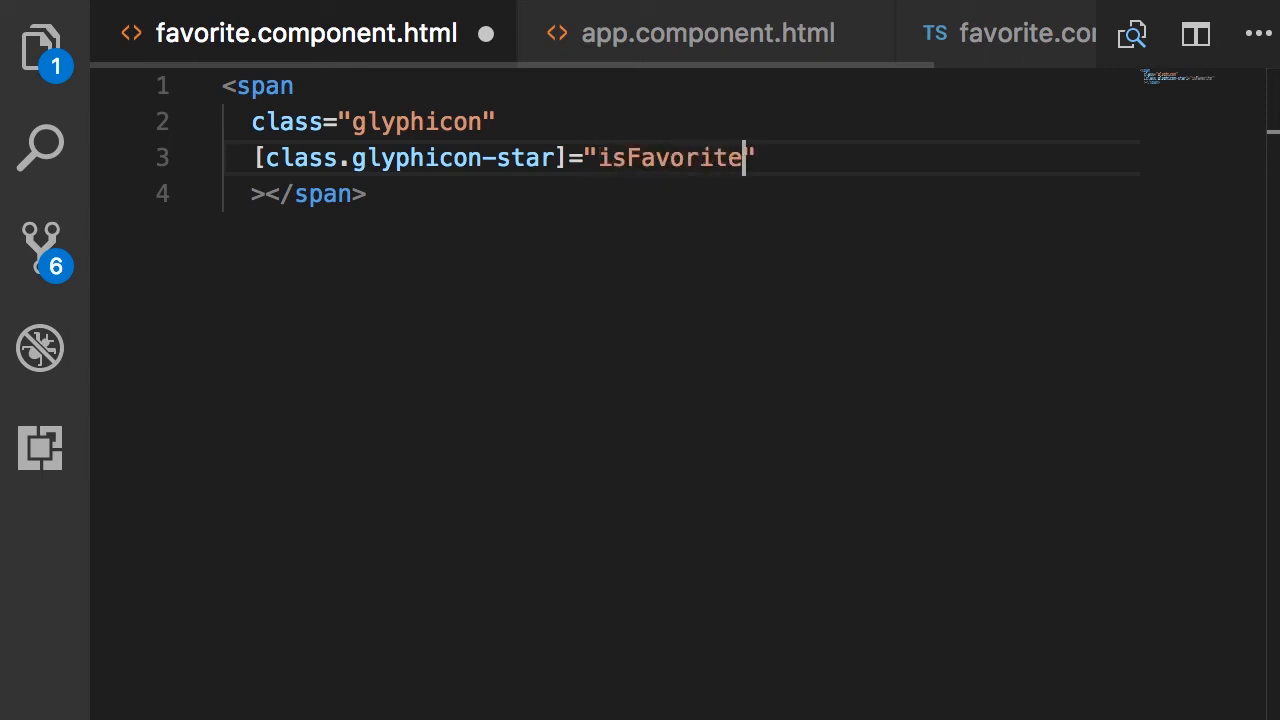
key("Enter")
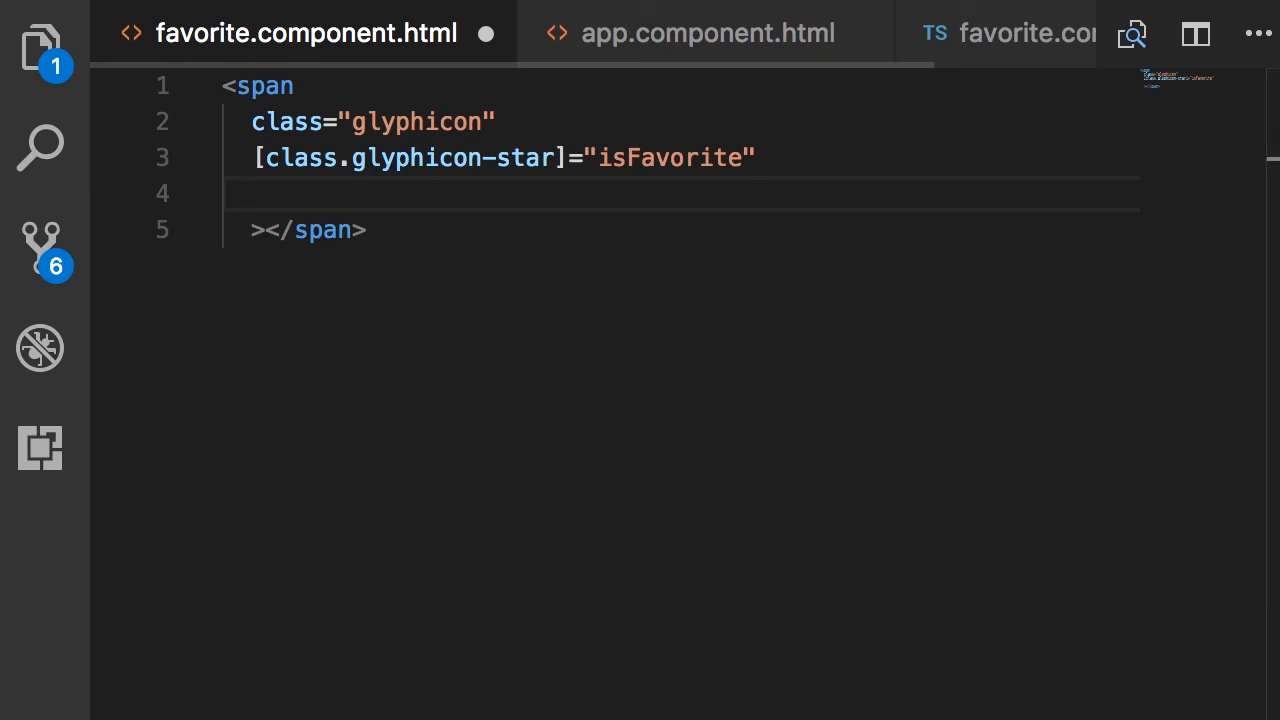
Add the binding [class.glyphicon-star-empty]="!isFavorite" below the star binding
type("[clas")
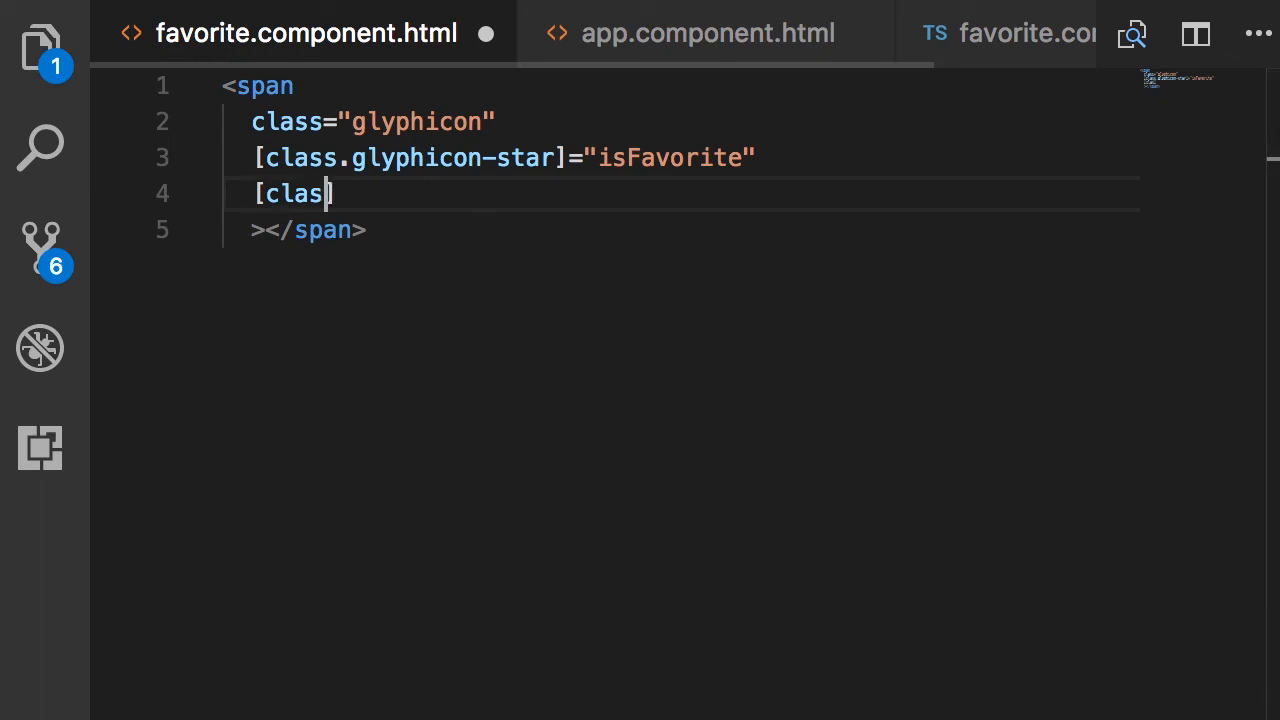
type("s.glyp")
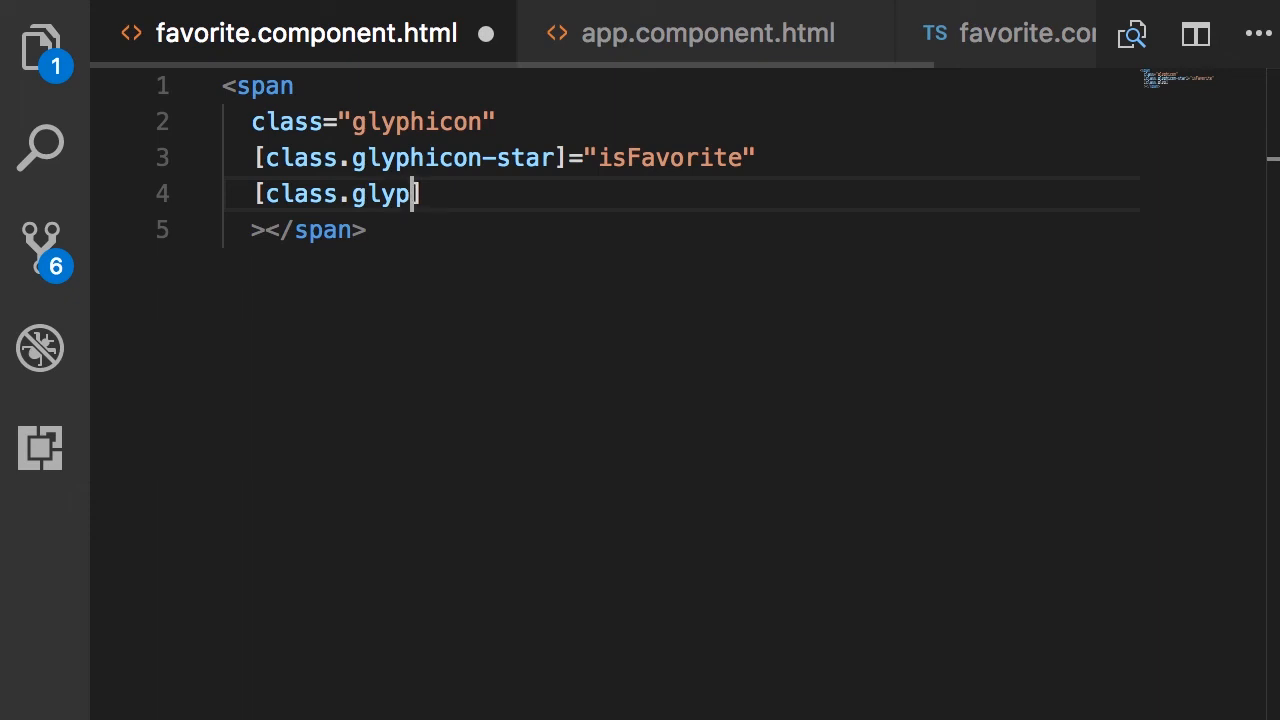
type("hicon-s")
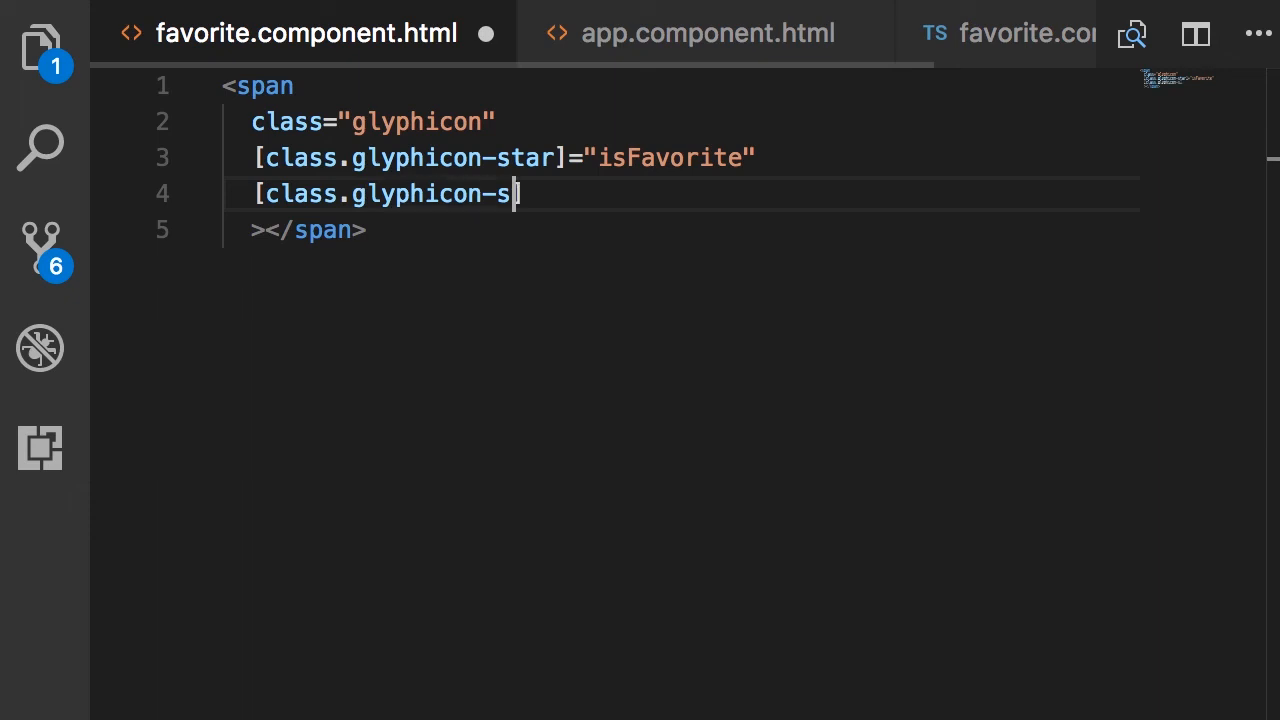
type("tar-empty")
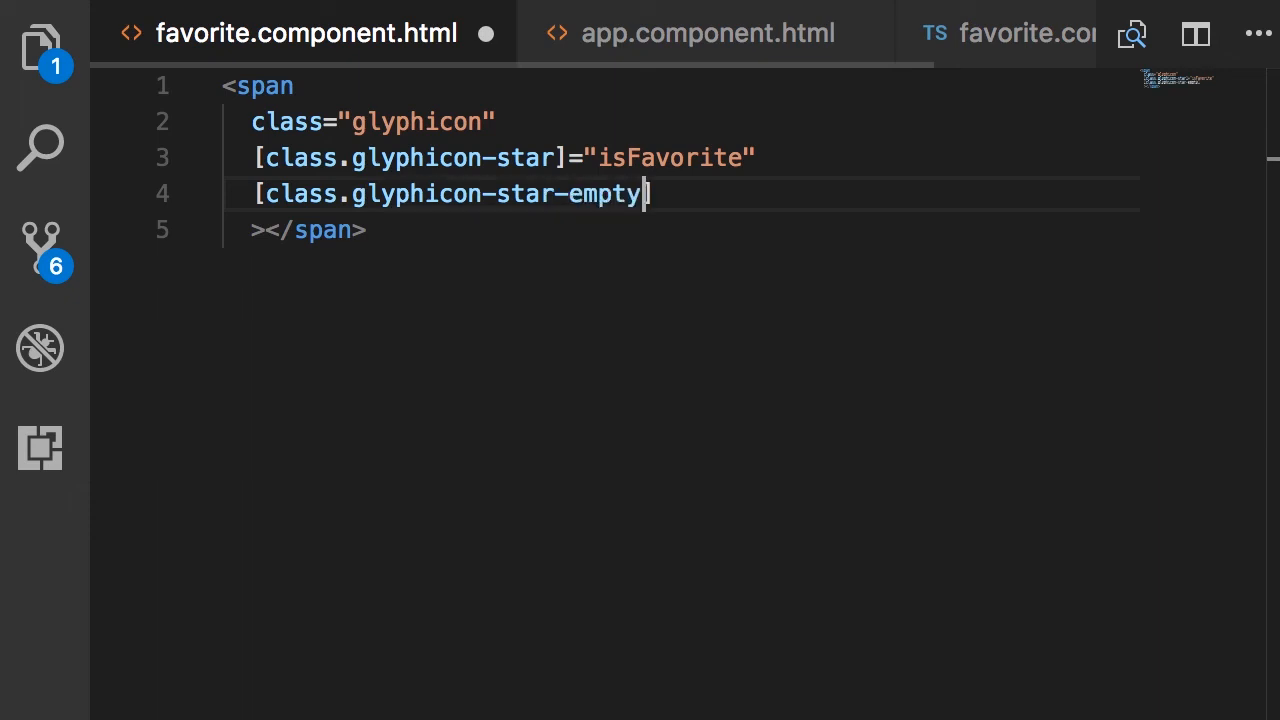
type("=\"")
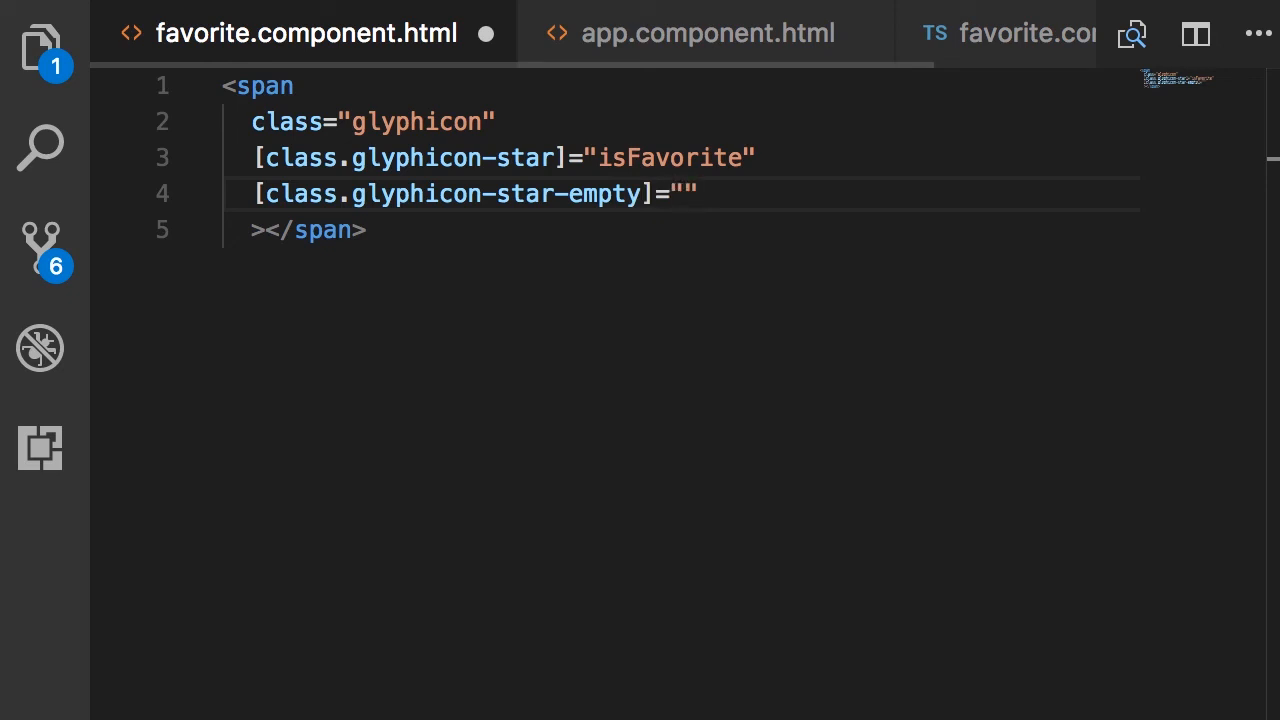
left_click(688, 192)
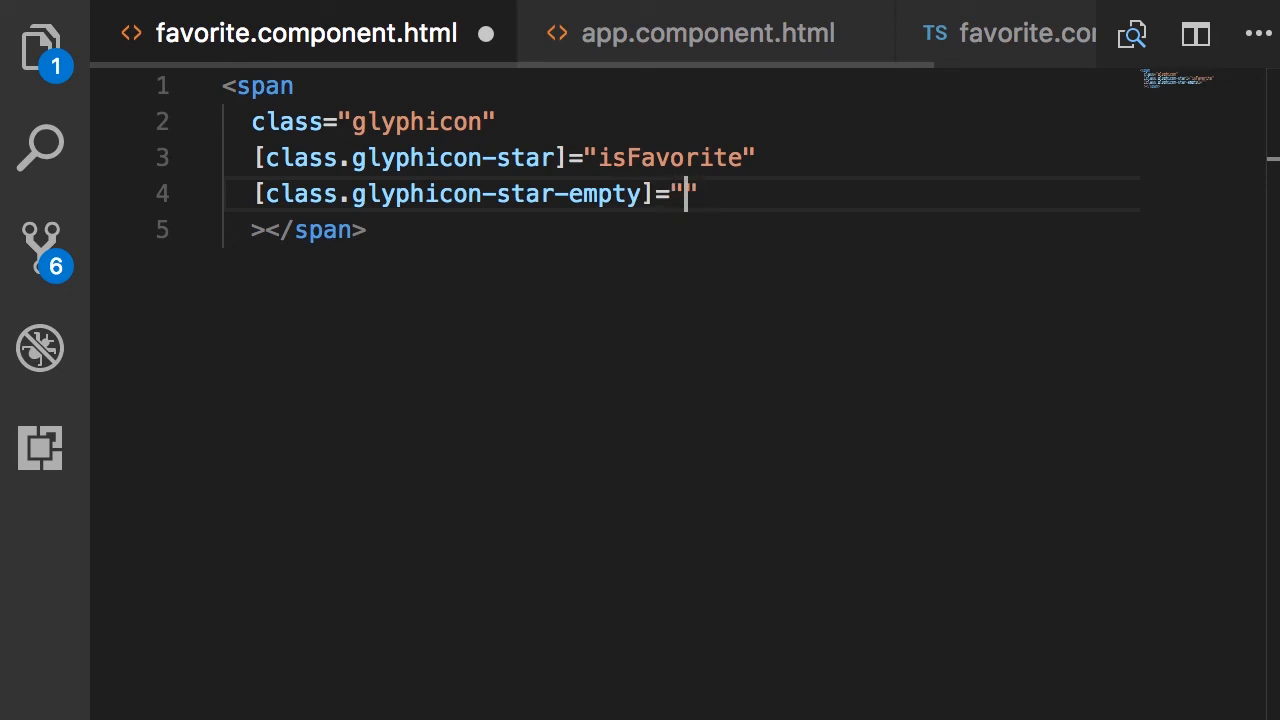
type("isFavorite")
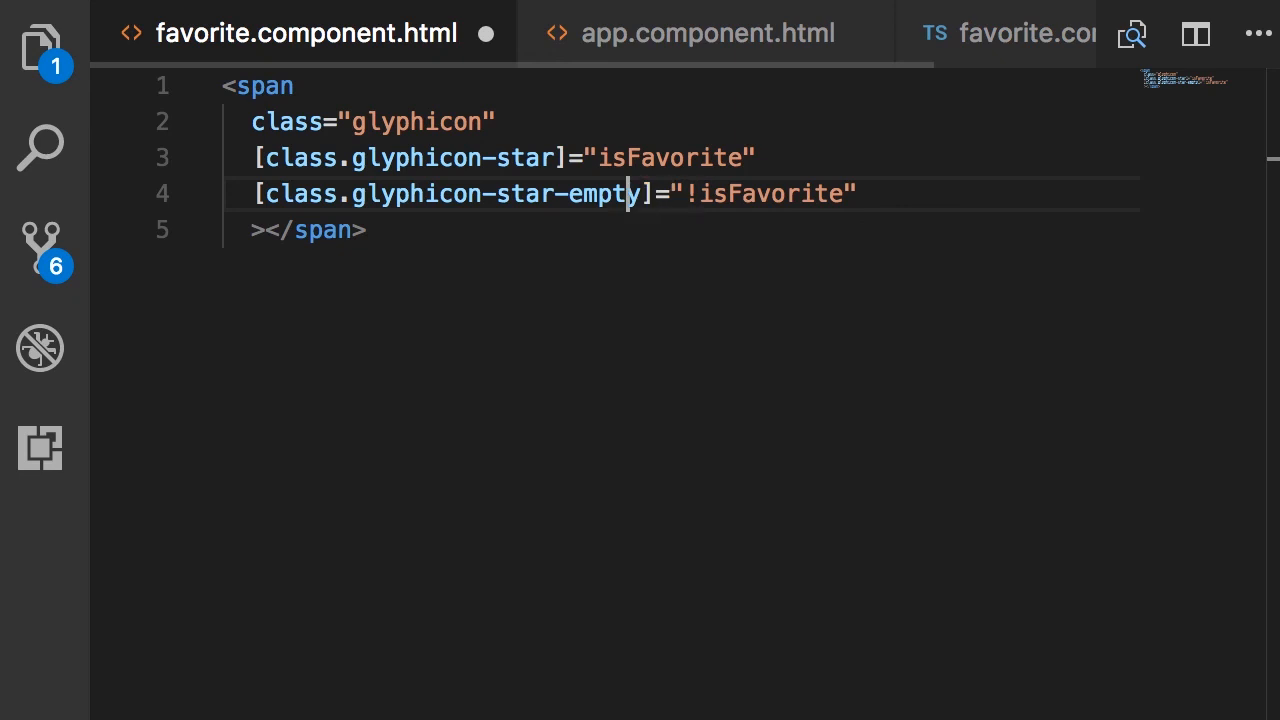
double_click(568, 192)
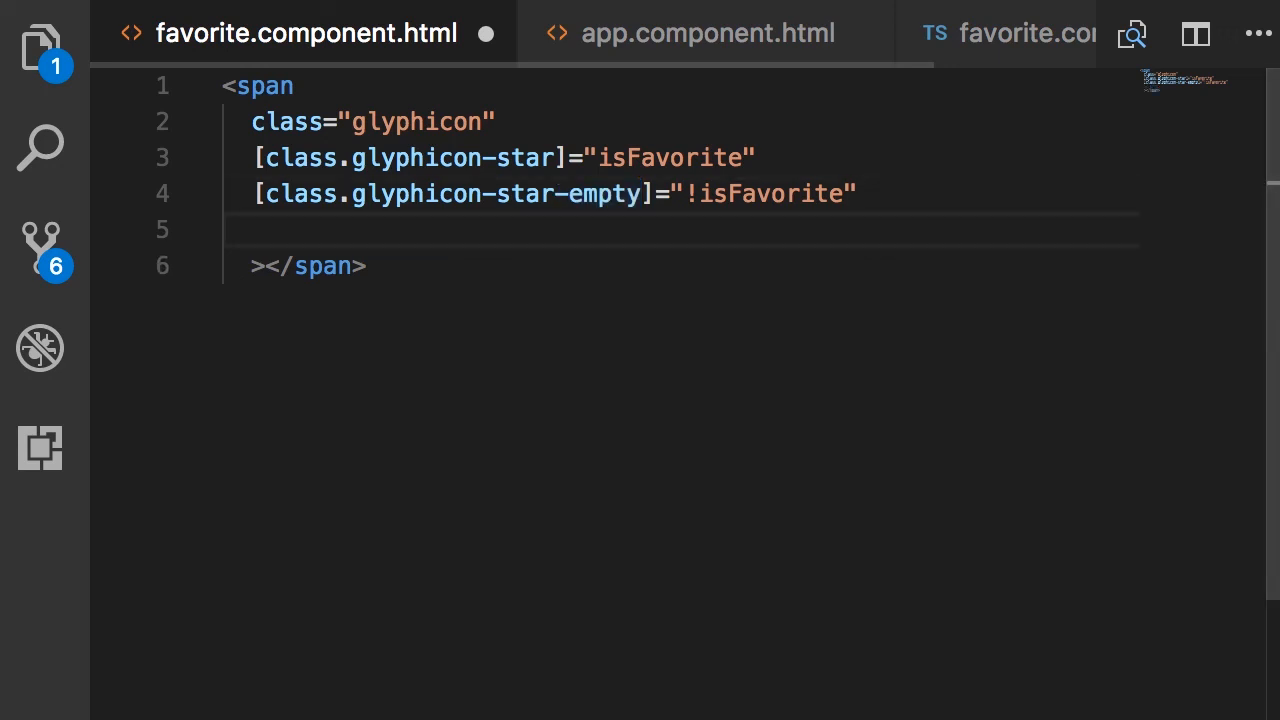
Add (click)="onClick()" to the span, save, and switch to the browser to test the star
type("(c")
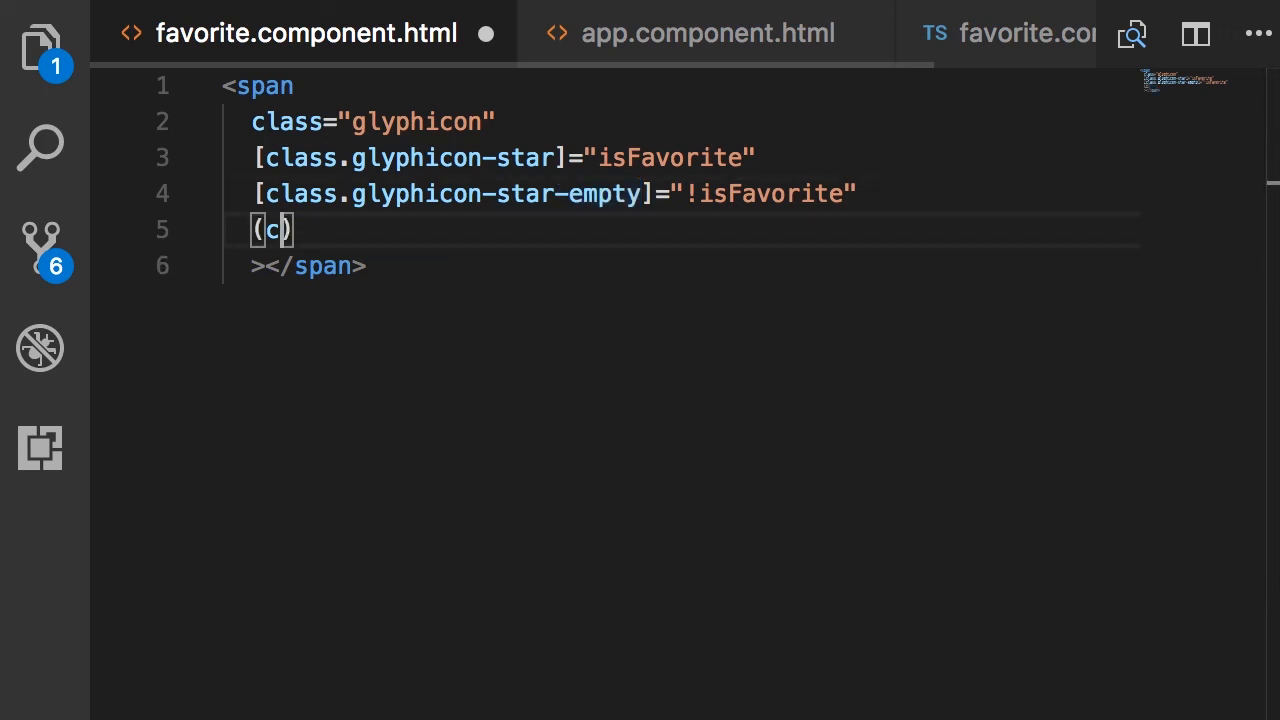
type("lick)=\"")
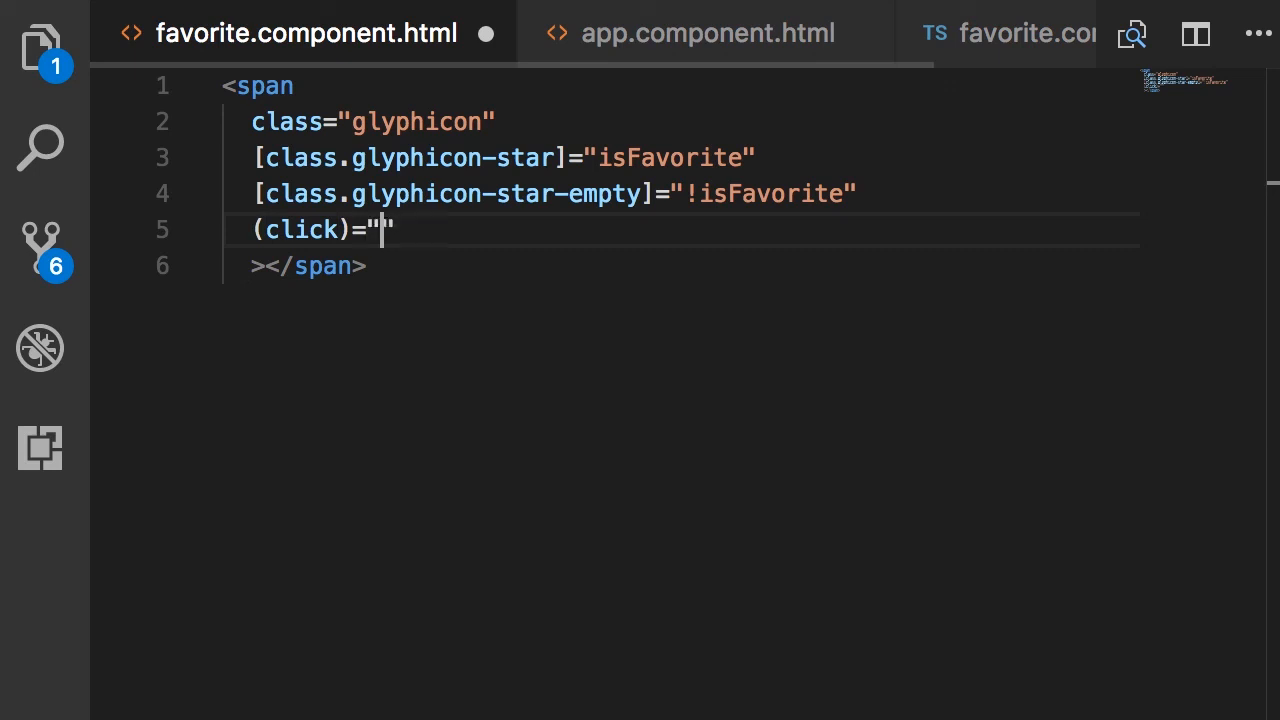
type("onClic")
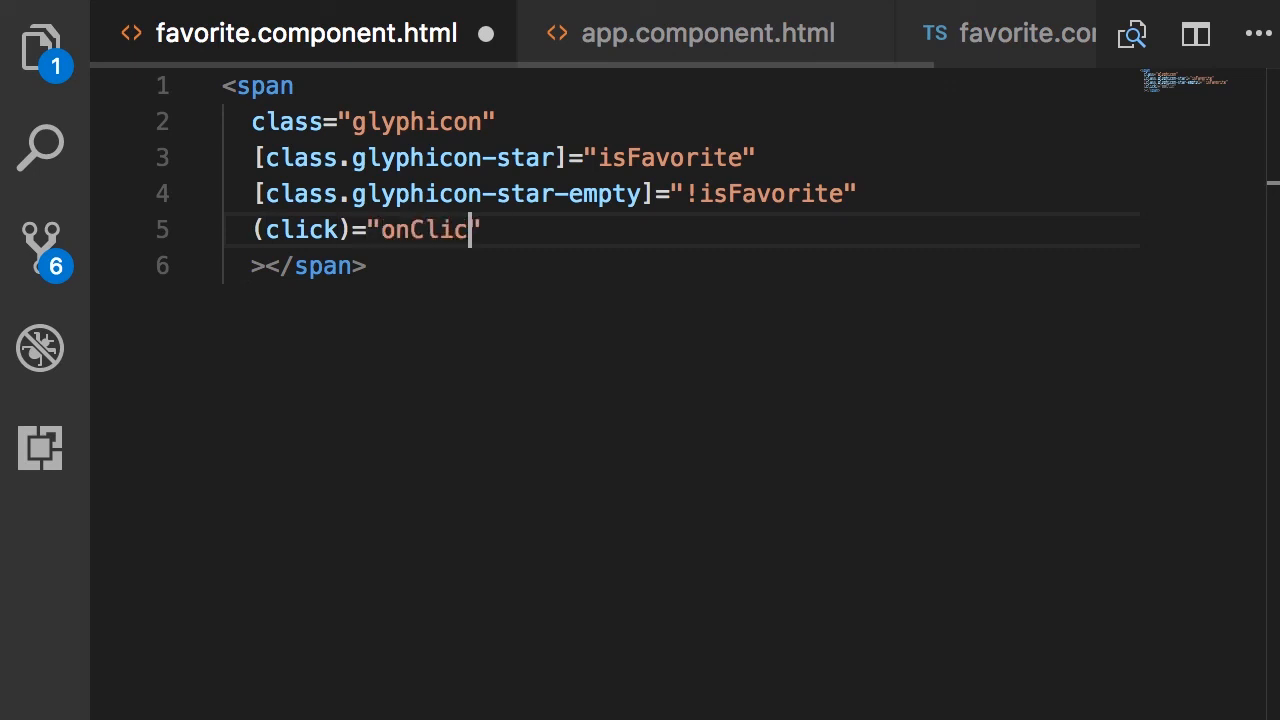
type("k()")
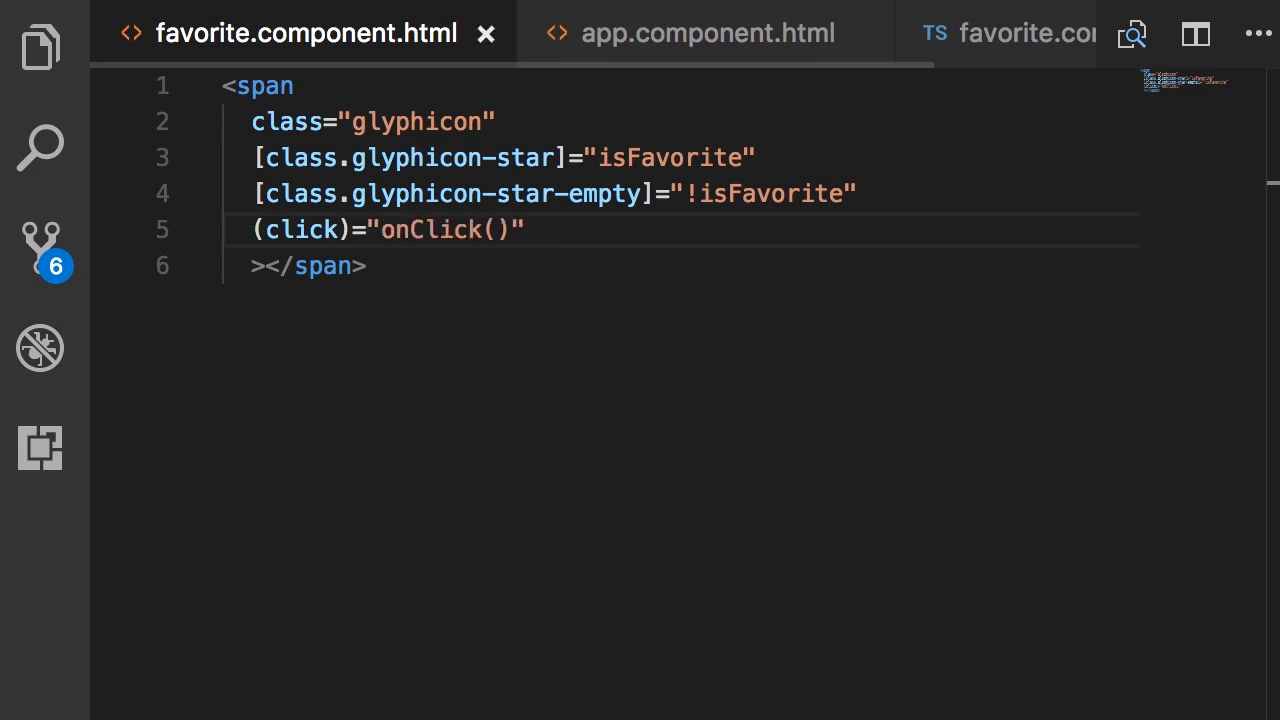
left_click(524, 228)
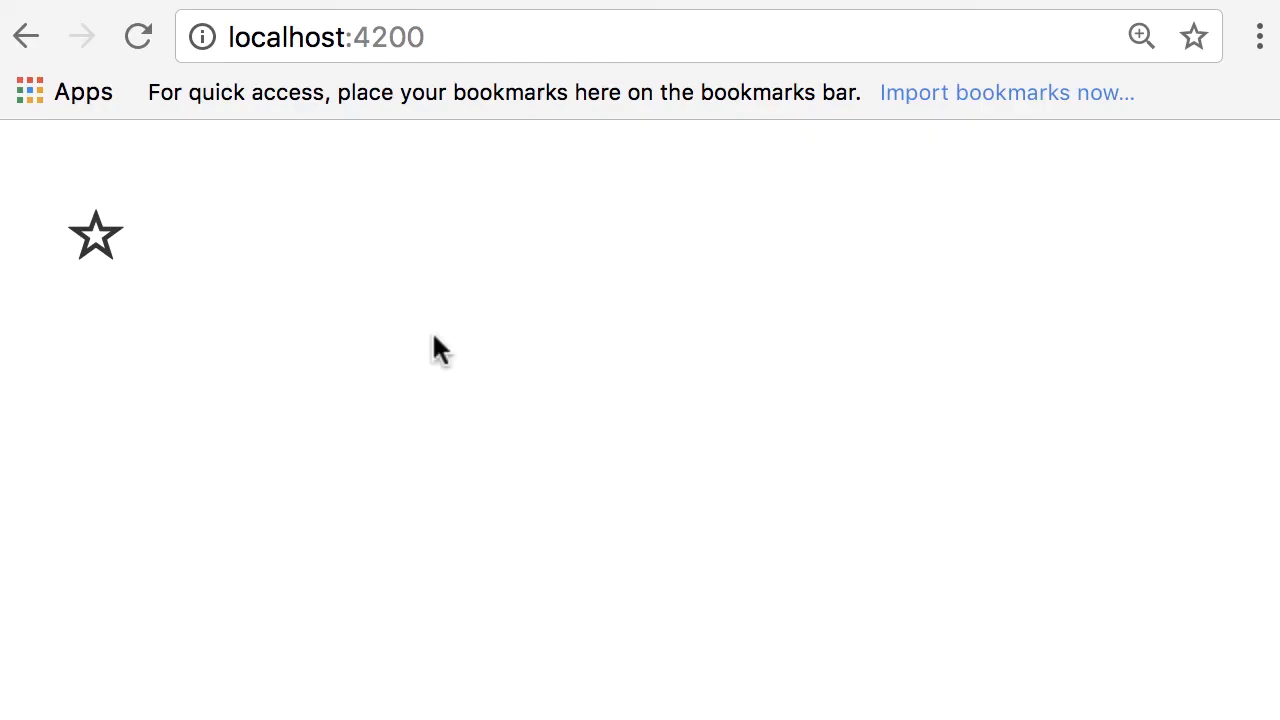
mouse_move(104, 256)
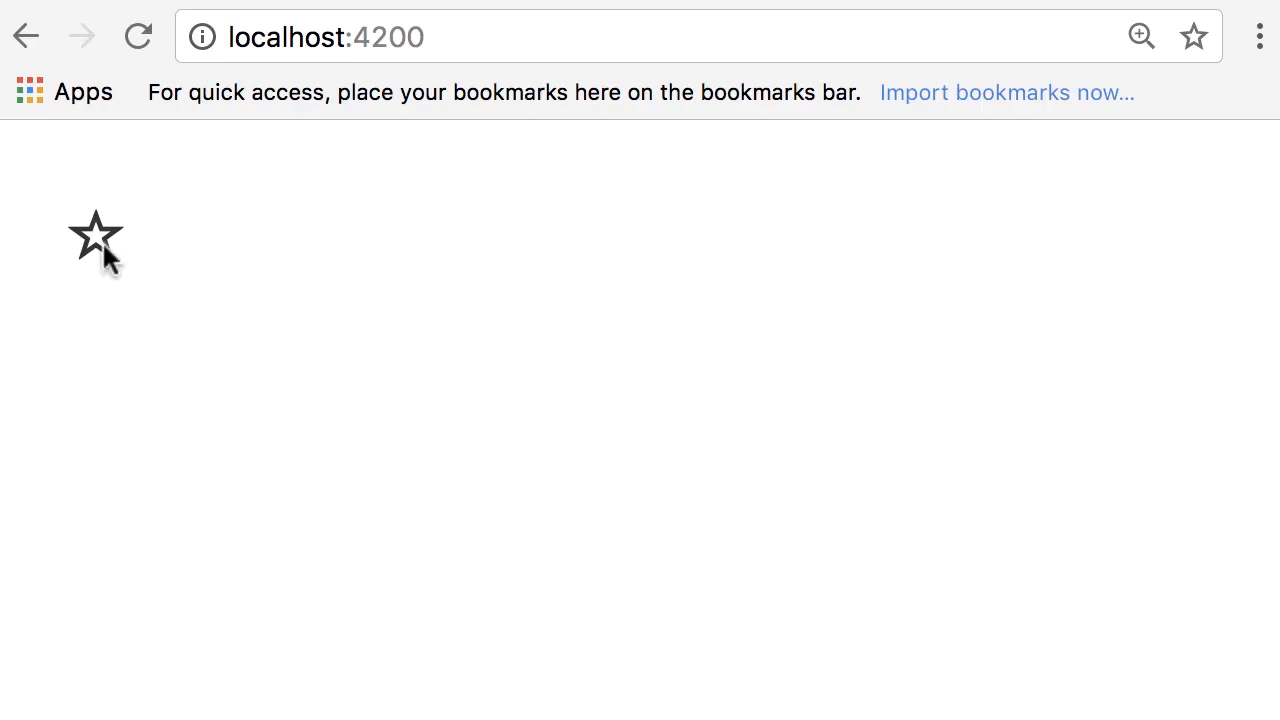
left_click(96, 236)
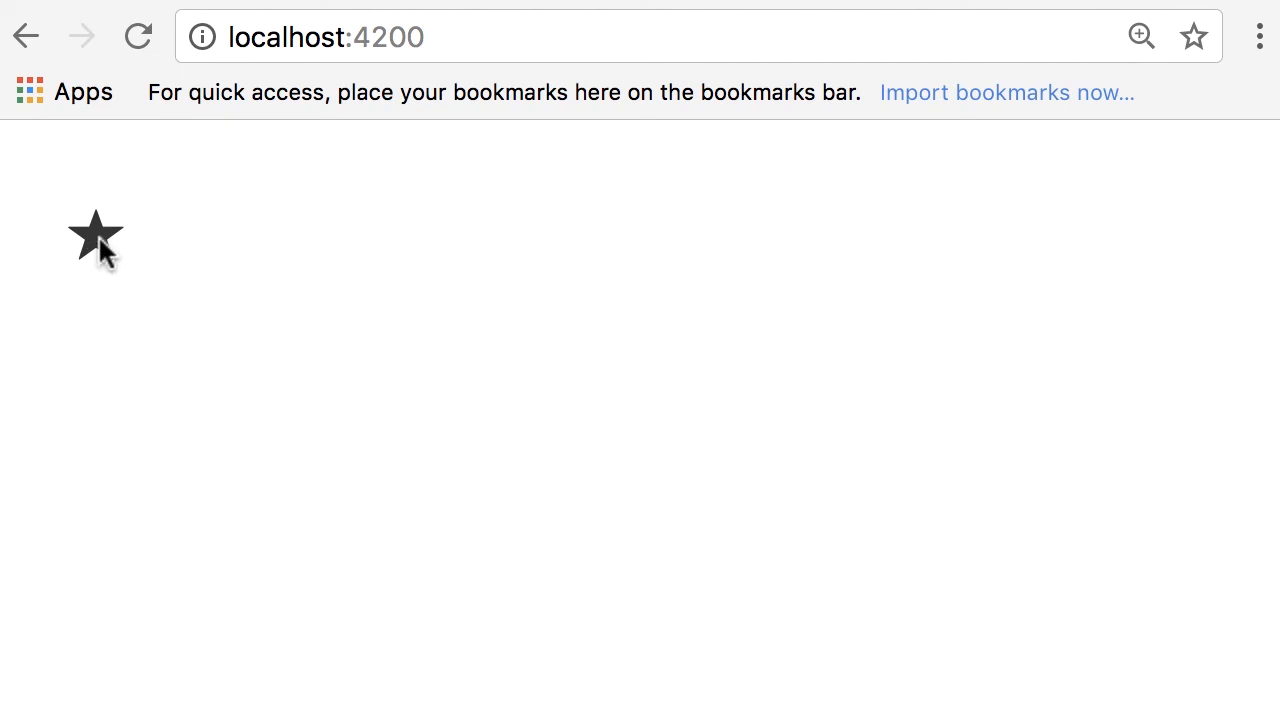
left_click(96, 238)
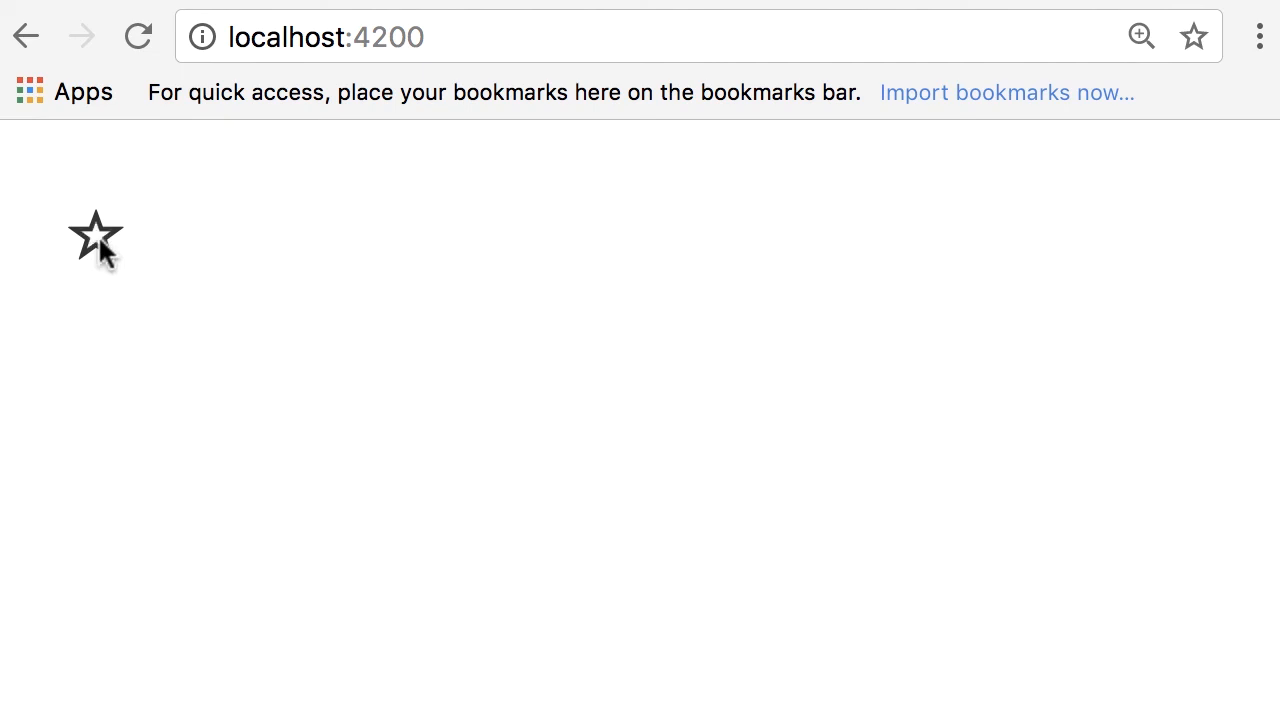